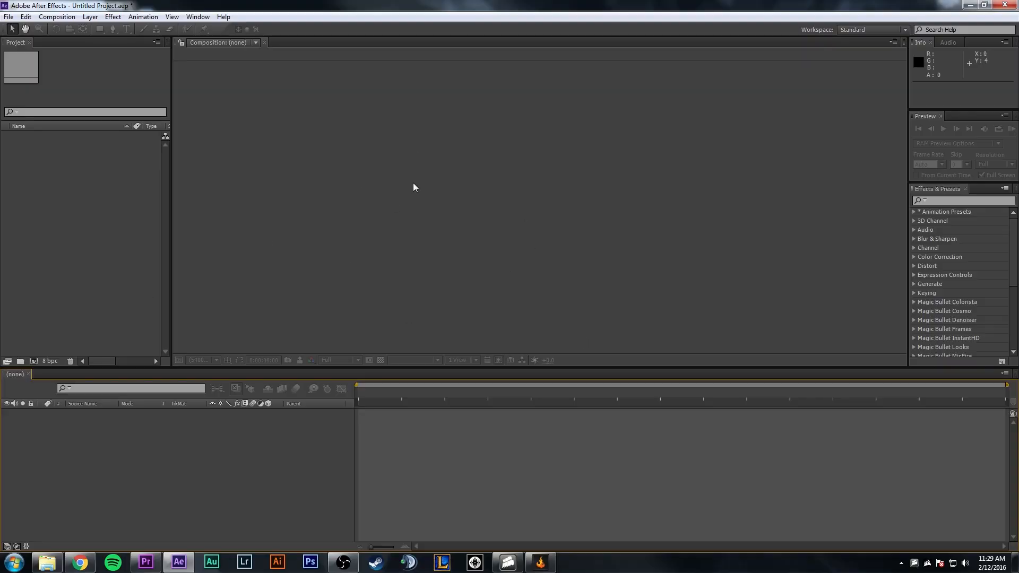
{"action": "mouse_move", "coordinate": [219, 264]}
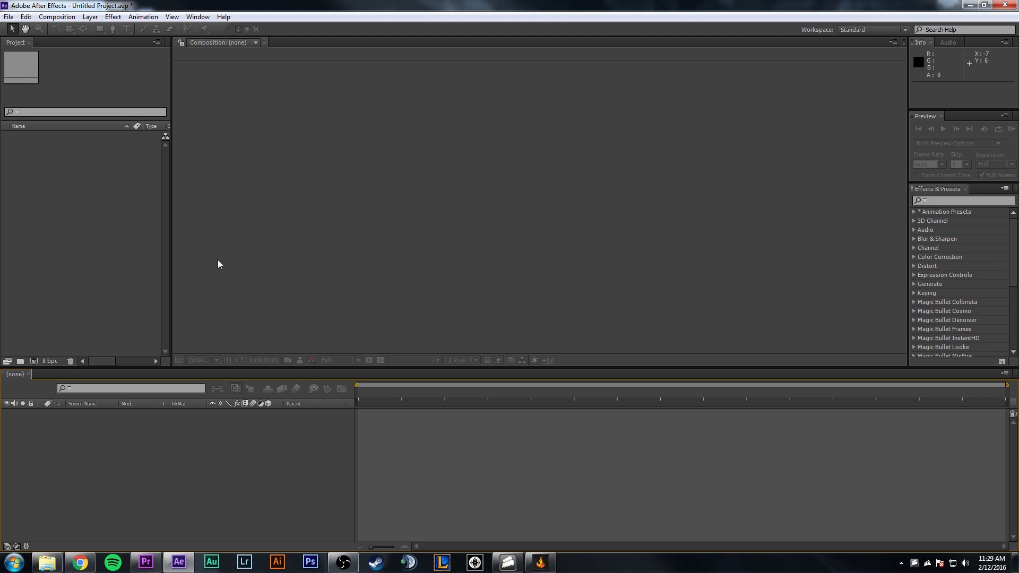
{"action": "mouse_move", "coordinate": [33, 361]}
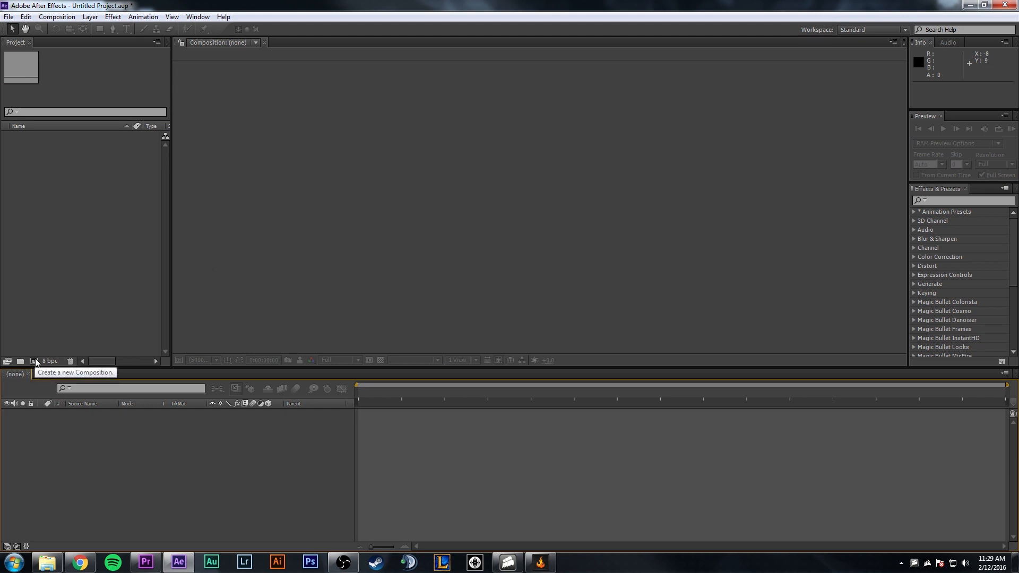
Step: Create a new composition named 'AE Motion Tracking' at 30 fps with a 0:00:20:00 duration
{"action": "left_click", "coordinate": [61, 17]}
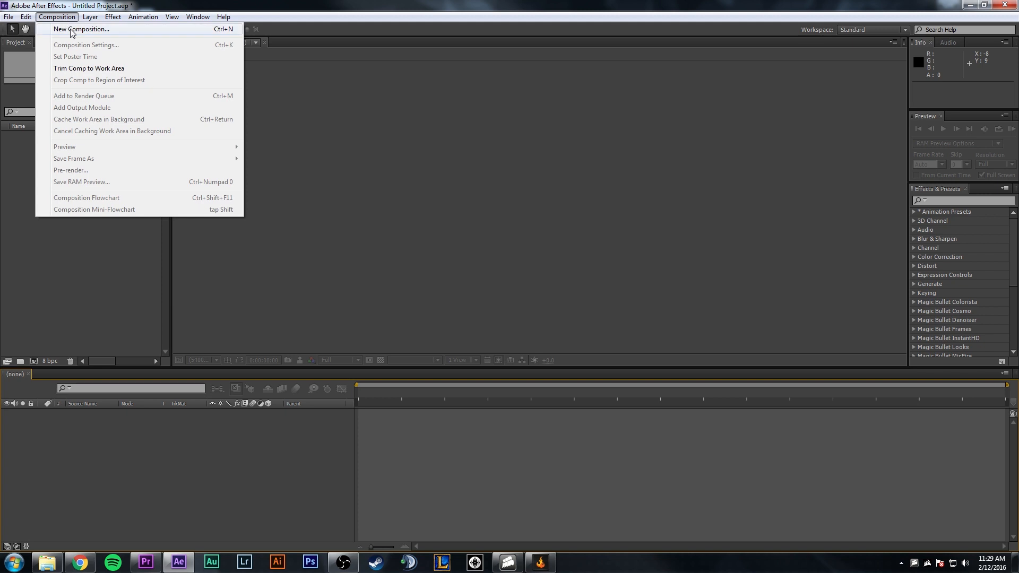
{"action": "left_click", "coordinate": [84, 30]}
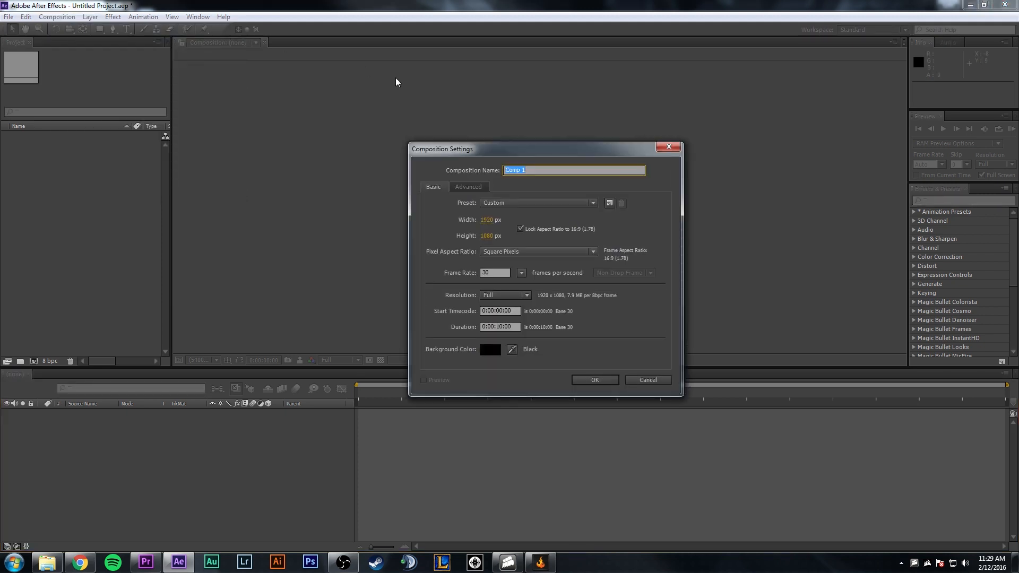
{"action": "type", "text": "AE Motion Tri"}
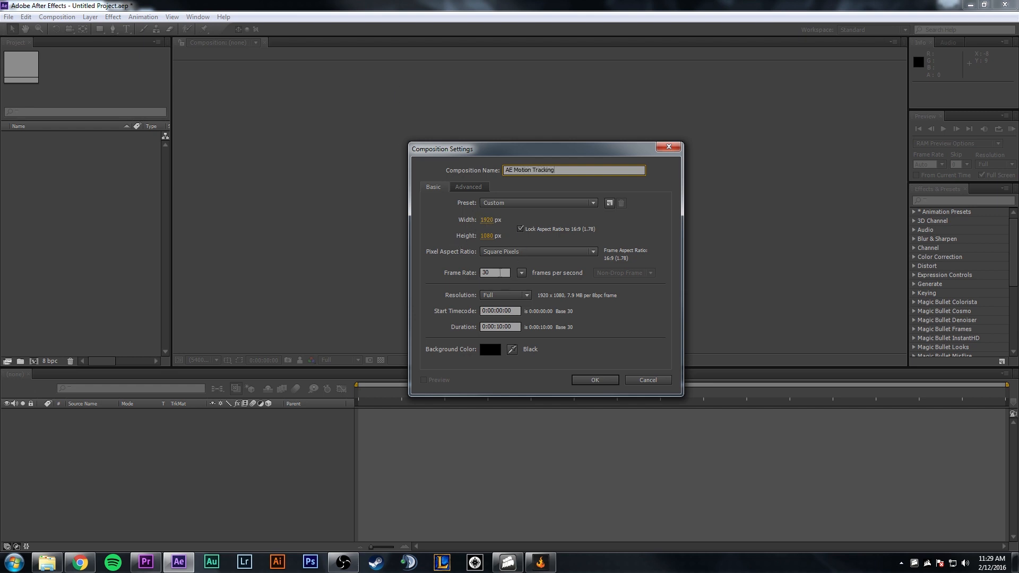
{"action": "left_click", "coordinate": [491, 273]}
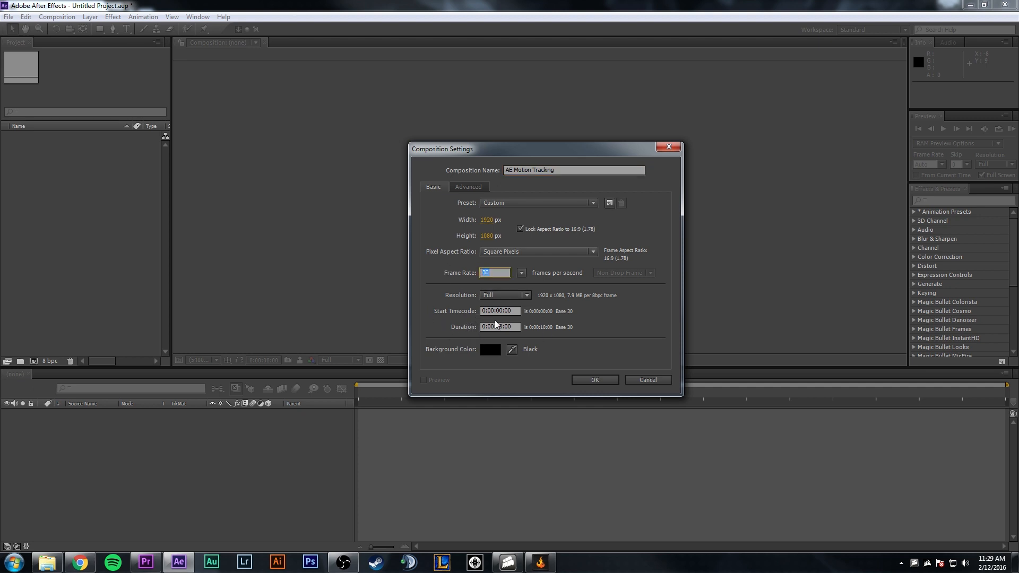
{"action": "left_click", "coordinate": [499, 327]}
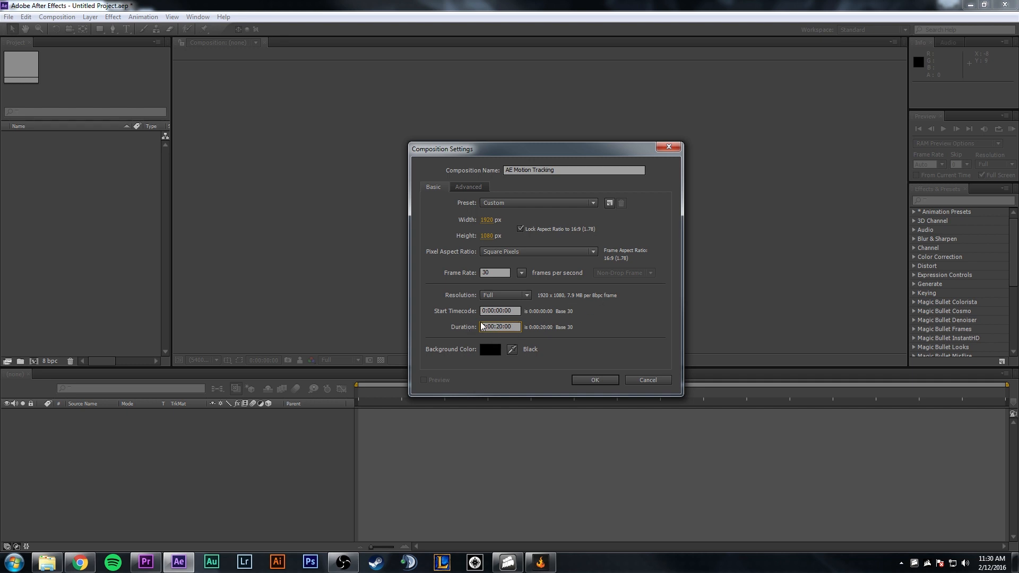
{"action": "left_click", "coordinate": [594, 379]}
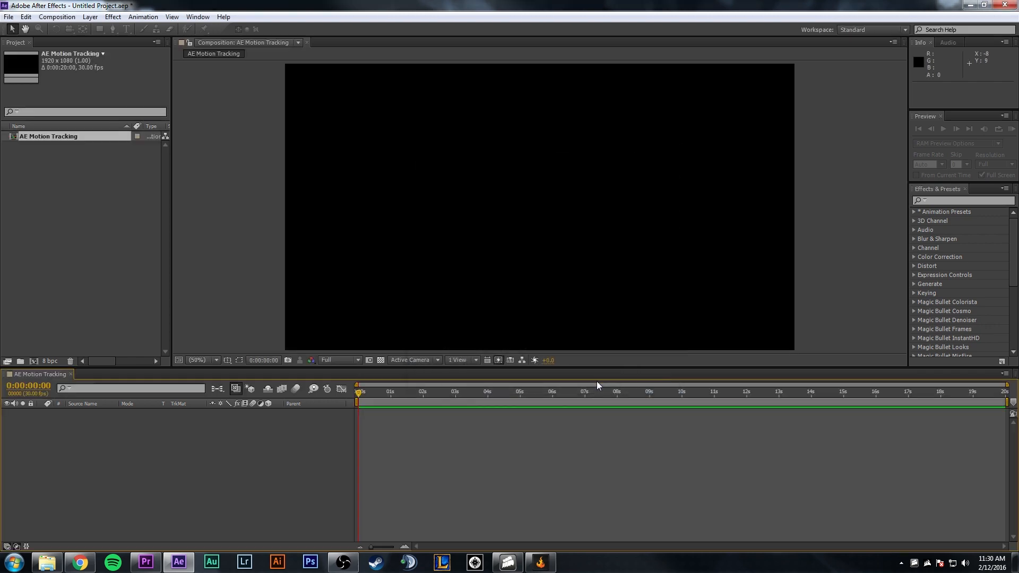
{"action": "left_click", "coordinate": [22, 17]}
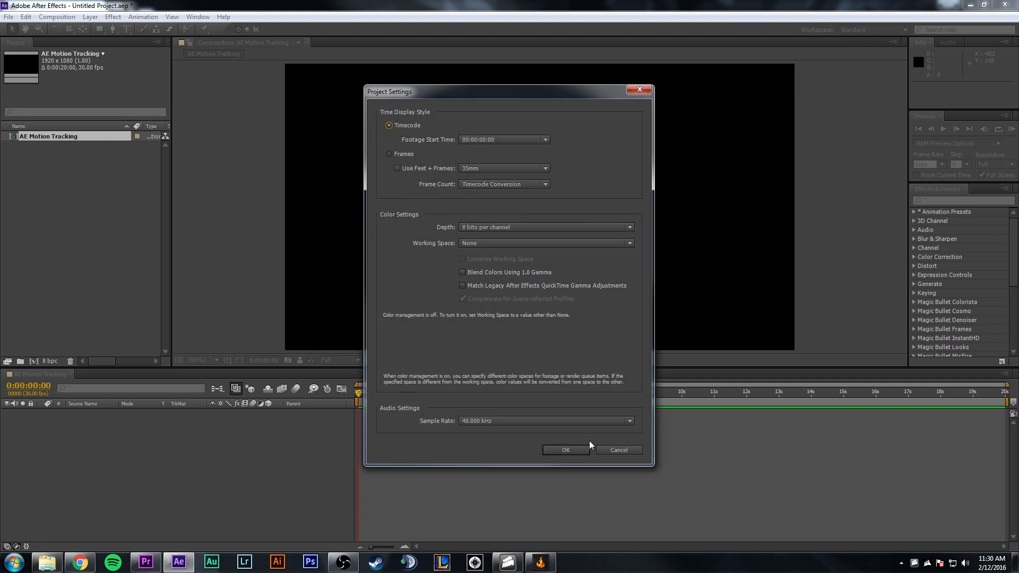
{"action": "left_click", "coordinate": [565, 450]}
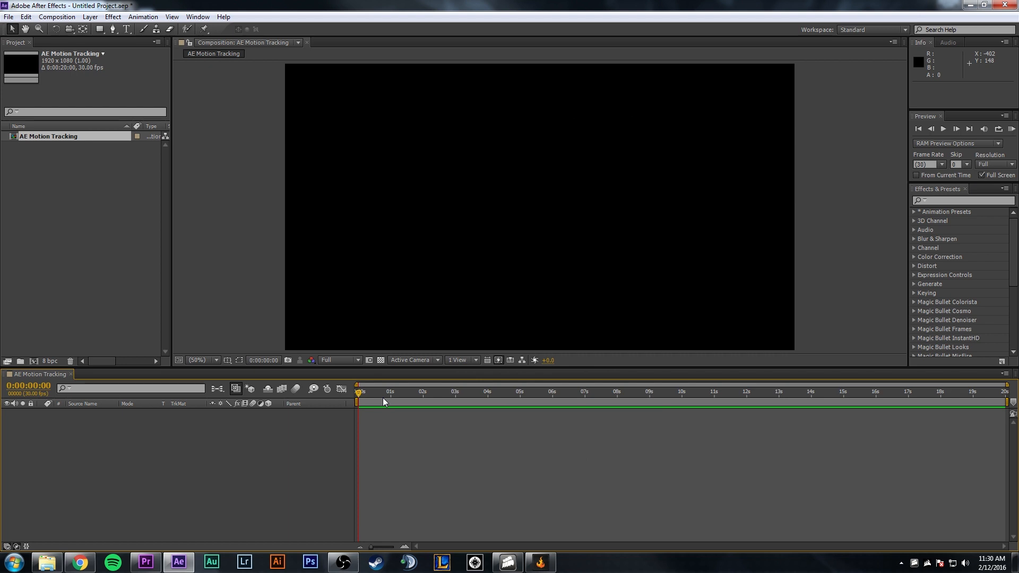
{"action": "left_click", "coordinate": [417, 392]}
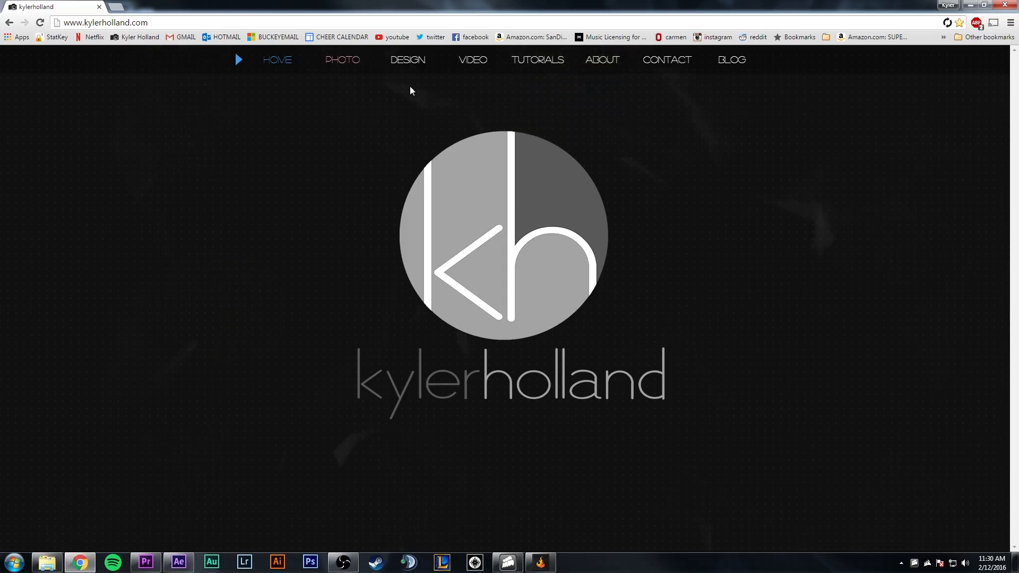
Step: Go to the Tutorials page on kylerholland.com and open the MediaFire download folder
{"action": "left_click", "coordinate": [537, 59]}
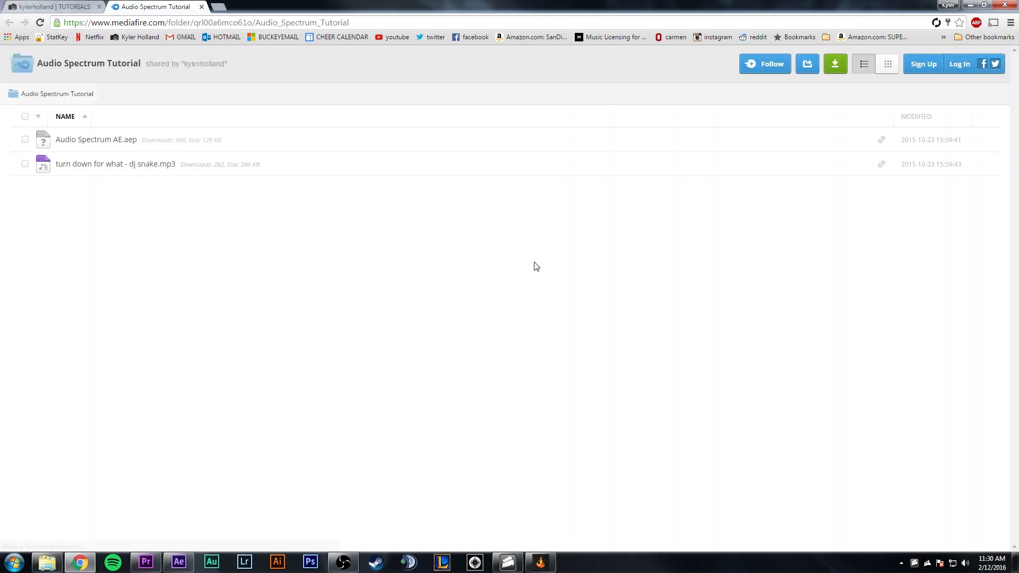
{"action": "mouse_move", "coordinate": [202, 179]}
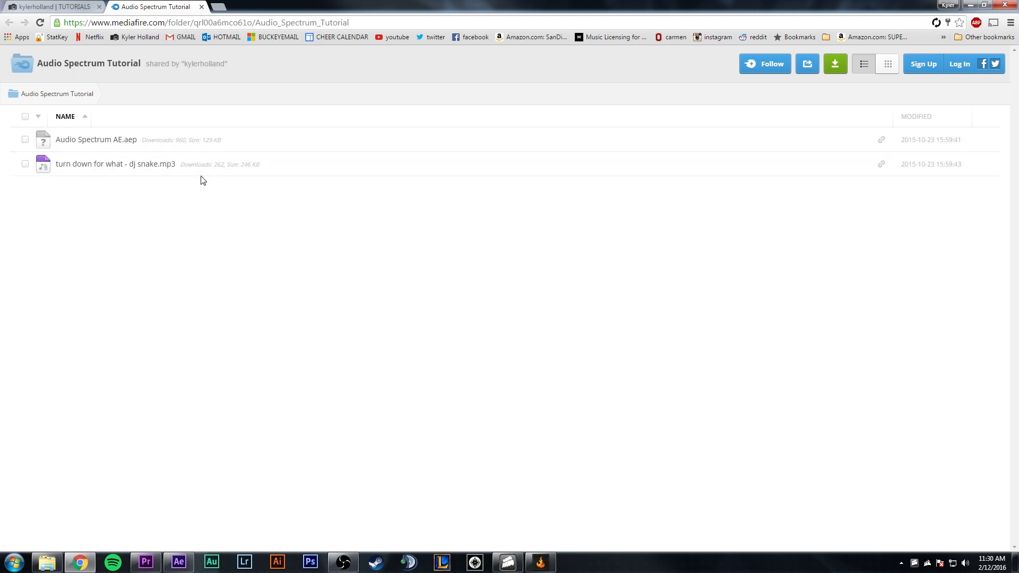
{"action": "left_click", "coordinate": [100, 6]}
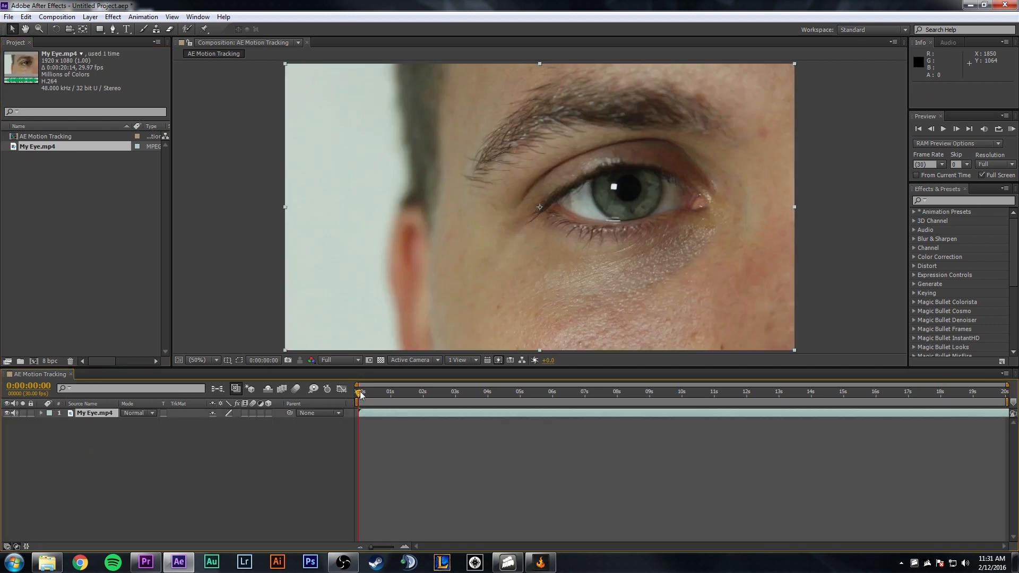
Step: Scrub the My Eye.mp4 clip's current time to about the 2-second mark
{"action": "left_click_drag", "start_coordinate": [360, 391], "coordinate": [508, 391]}
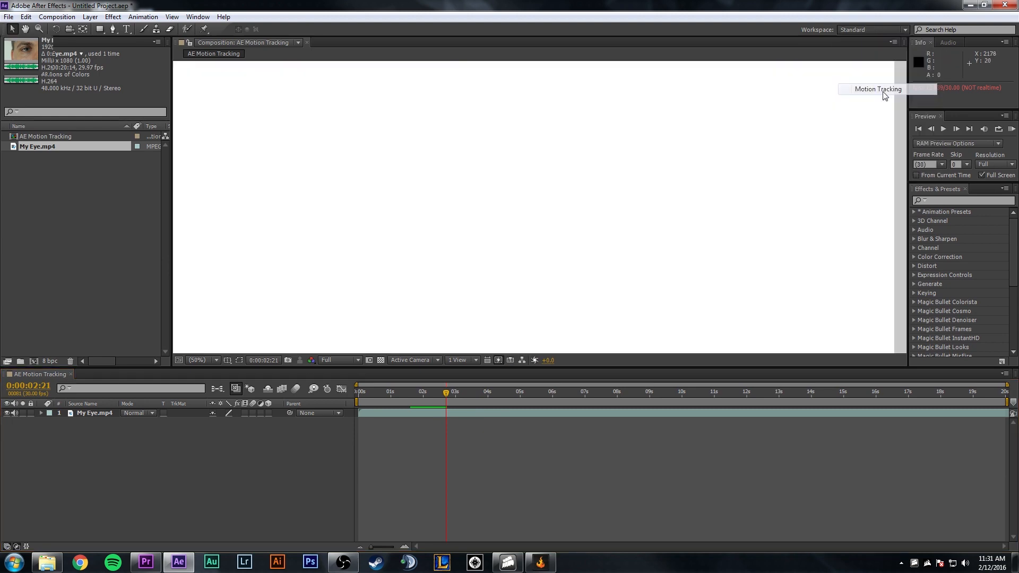
Step: Switch to the Motion Tracking workspace and set My Eye.mp4 as the tracker's motion source
{"action": "left_click", "coordinate": [878, 89]}
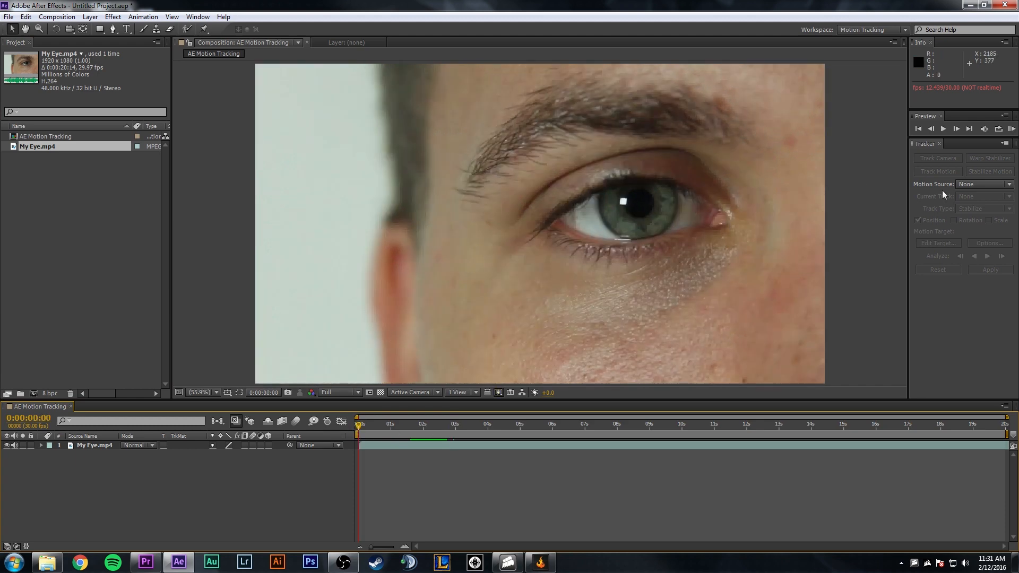
{"action": "mouse_move", "coordinate": [921, 190]}
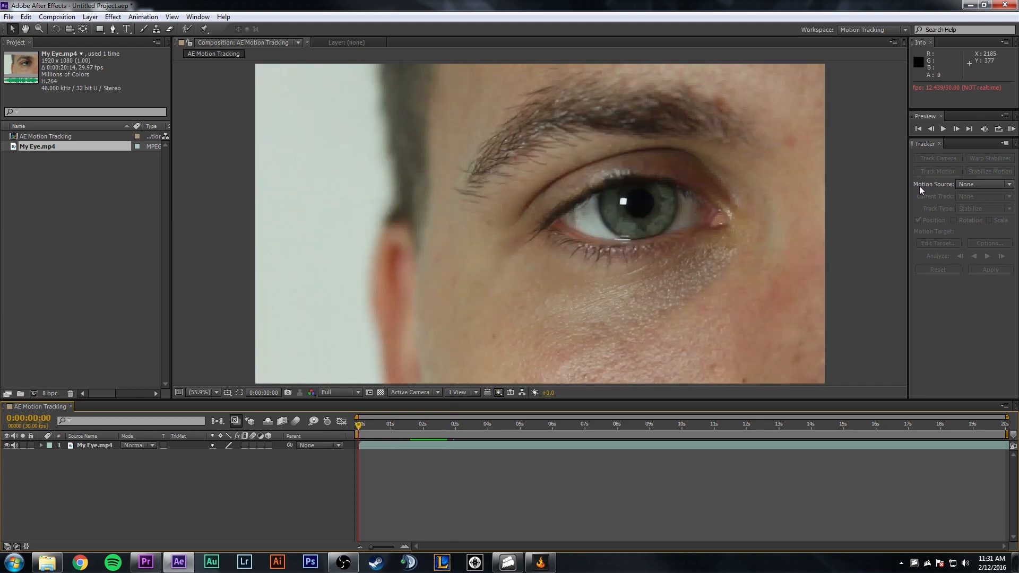
{"action": "left_click", "coordinate": [983, 185]}
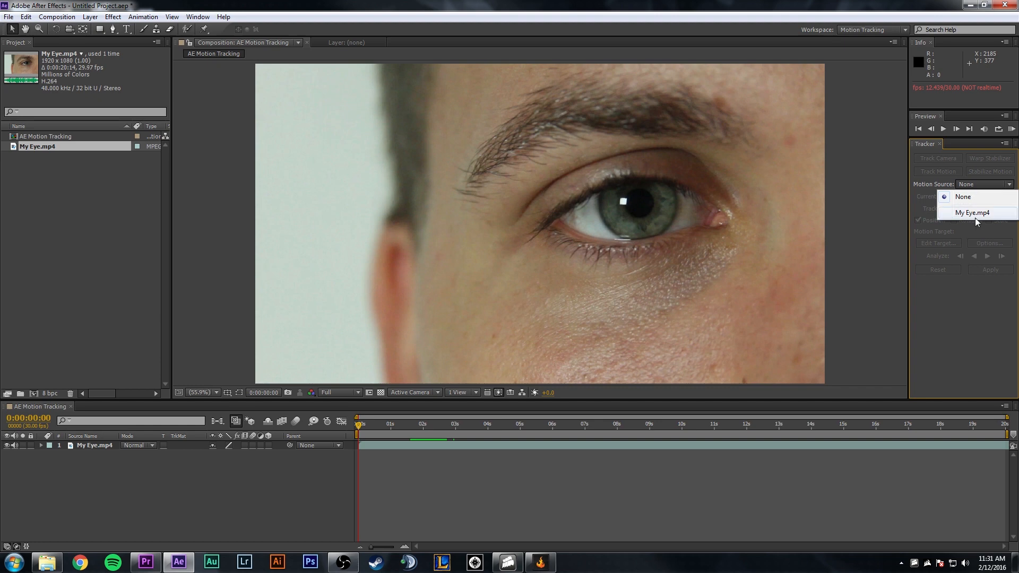
{"action": "left_click", "coordinate": [966, 212]}
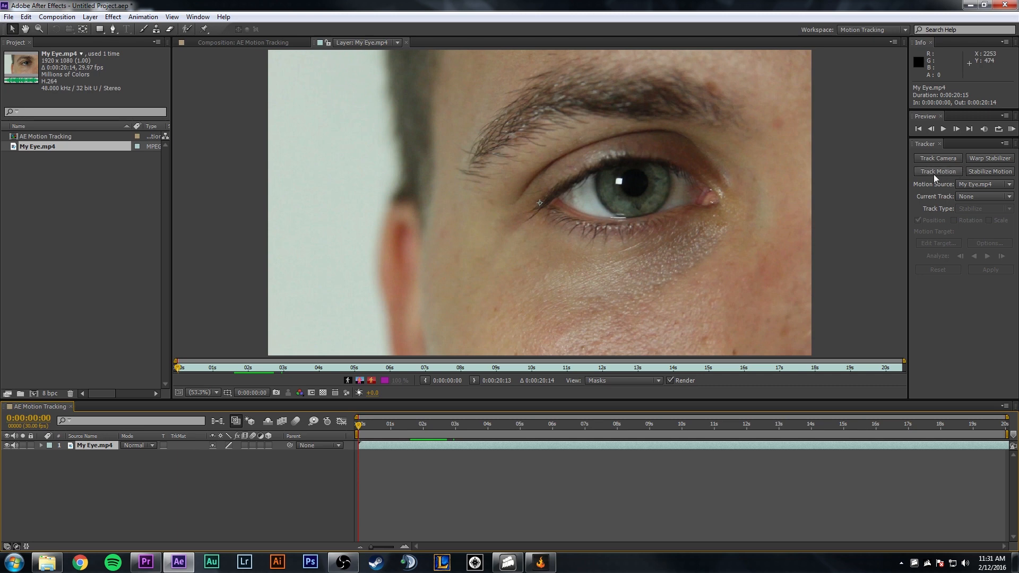
{"action": "mouse_move", "coordinate": [993, 164]}
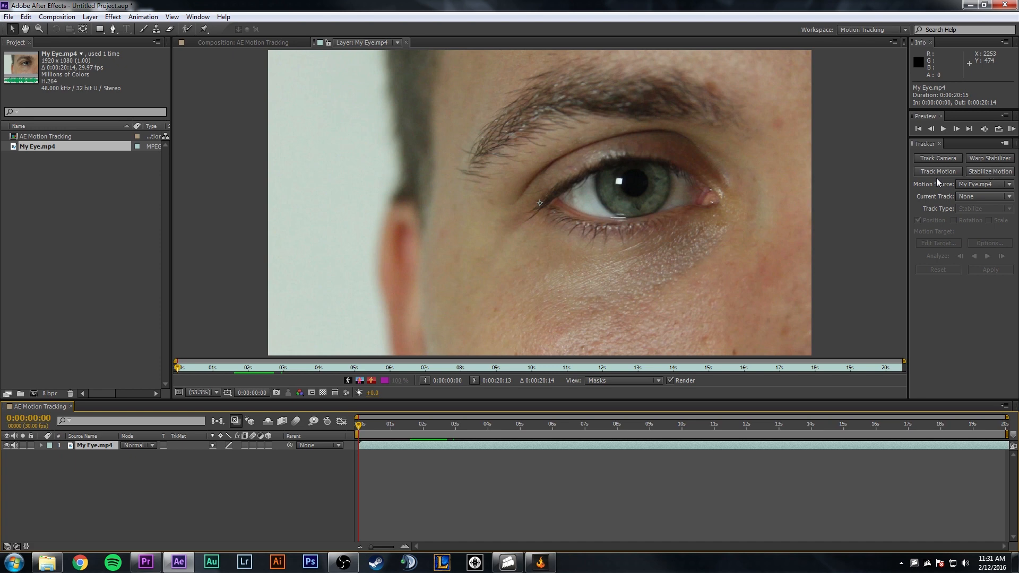
{"action": "mouse_move", "coordinate": [929, 172]}
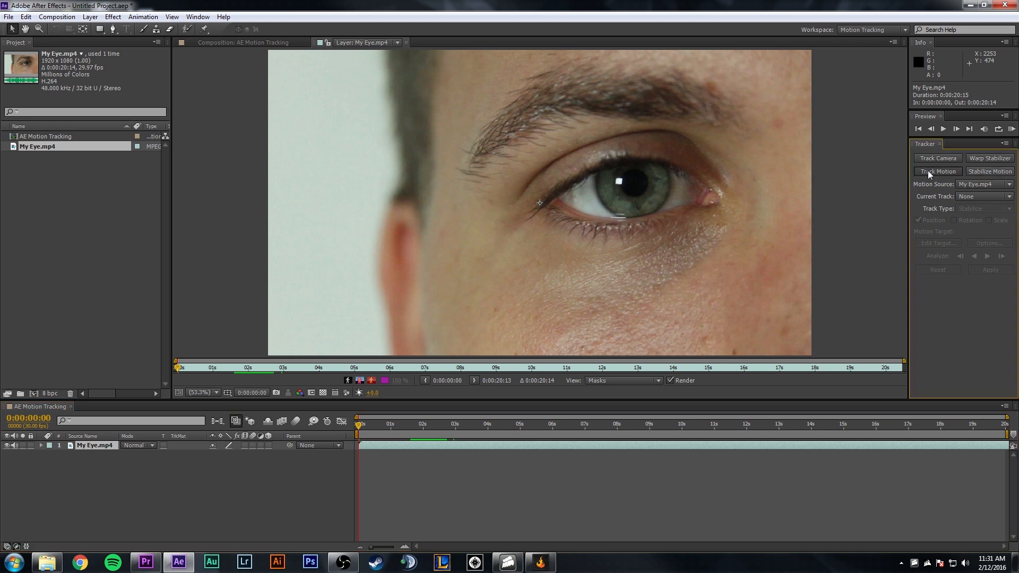
Step: Add Tracker 1 with Track Motion and place an enlarged track point on the skin beside the eyebrow
{"action": "left_click", "coordinate": [938, 172]}
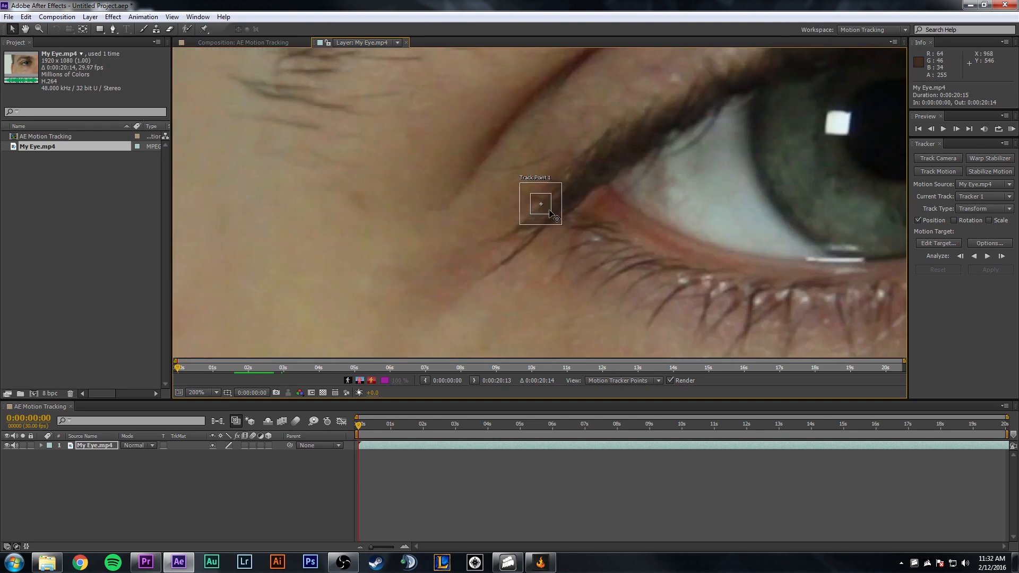
{"action": "mouse_move", "coordinate": [546, 212]}
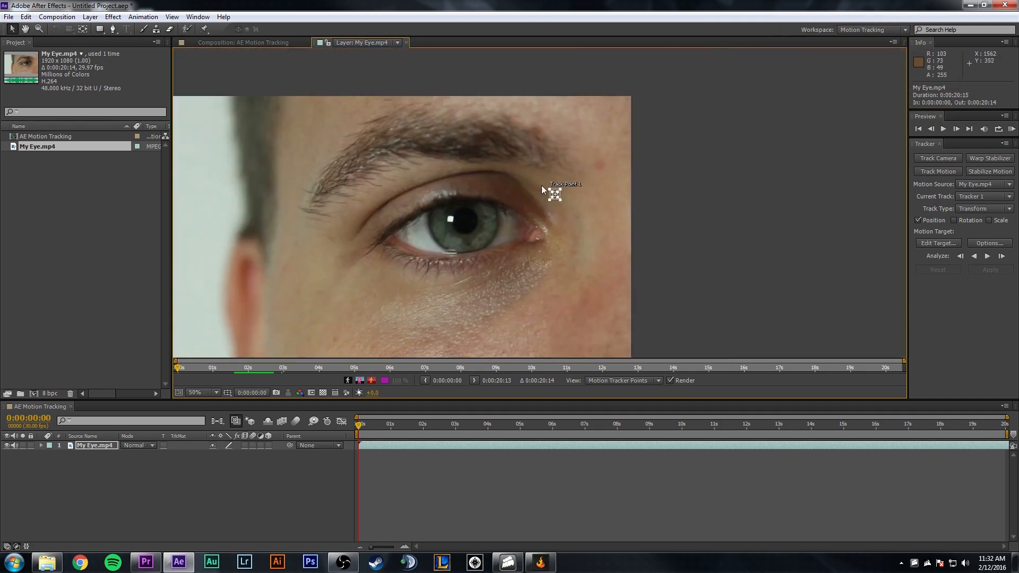
{"action": "mouse_move", "coordinate": [386, 177]}
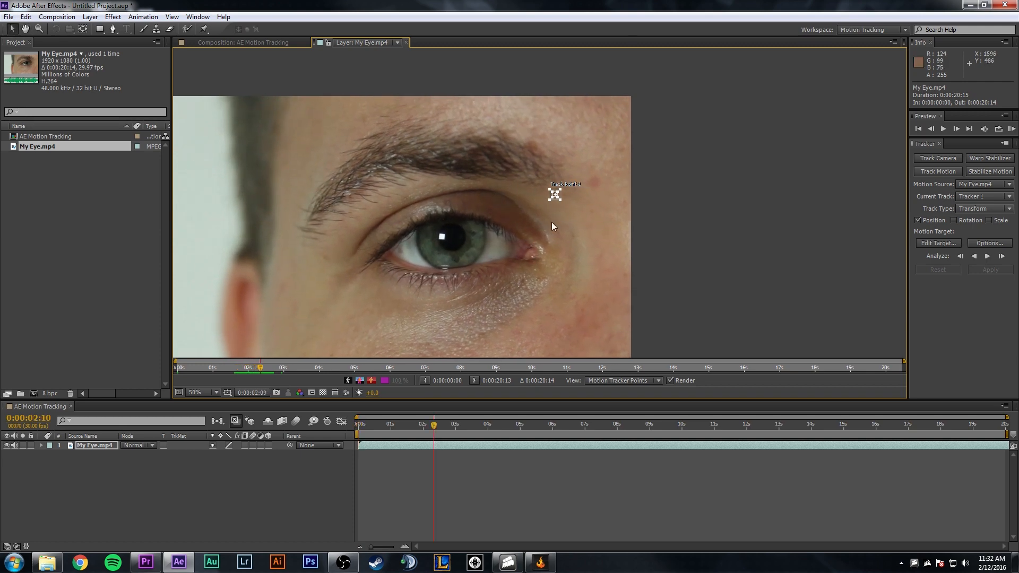
{"action": "mouse_move", "coordinate": [579, 201]}
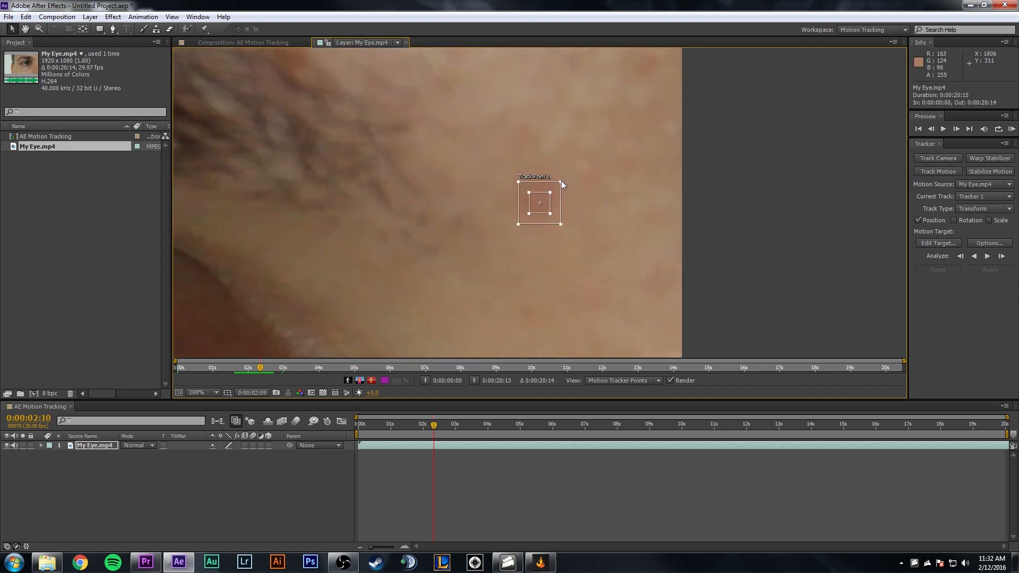
{"action": "left_click_drag", "start_coordinate": [561, 184], "coordinate": [652, 120]}
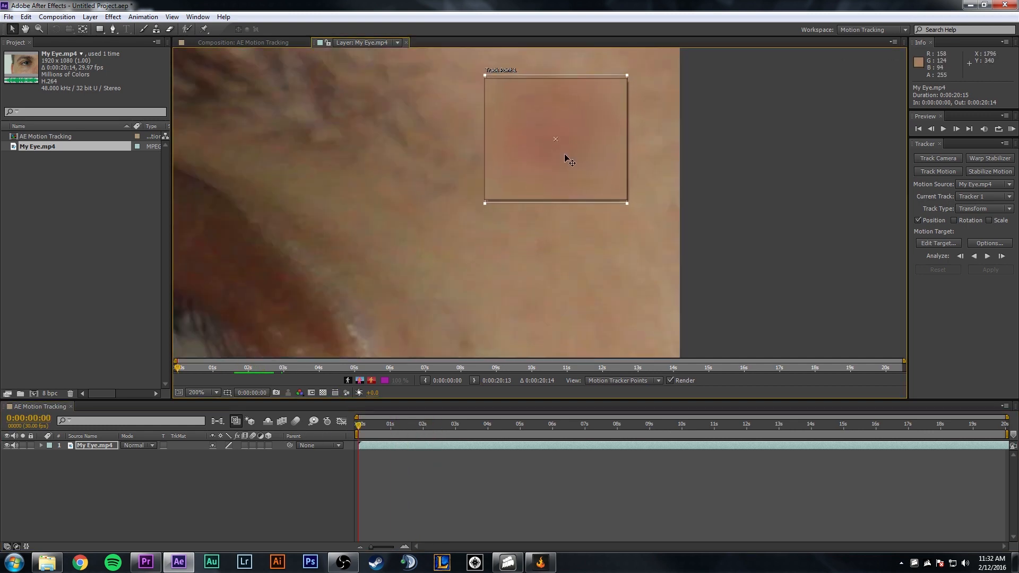
{"action": "left_click_drag", "start_coordinate": [555, 139], "coordinate": [553, 137]}
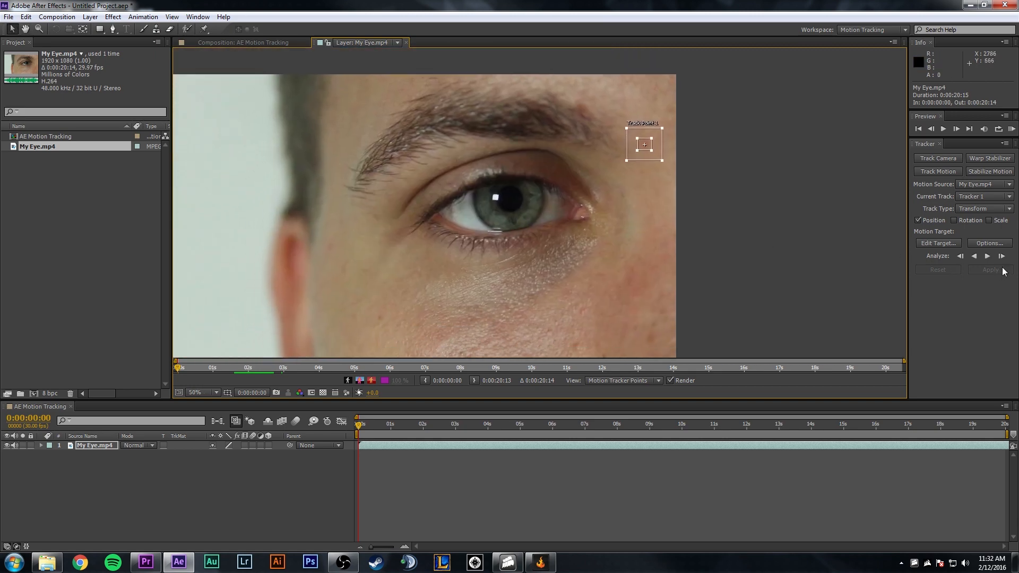
{"action": "mouse_move", "coordinate": [987, 256]}
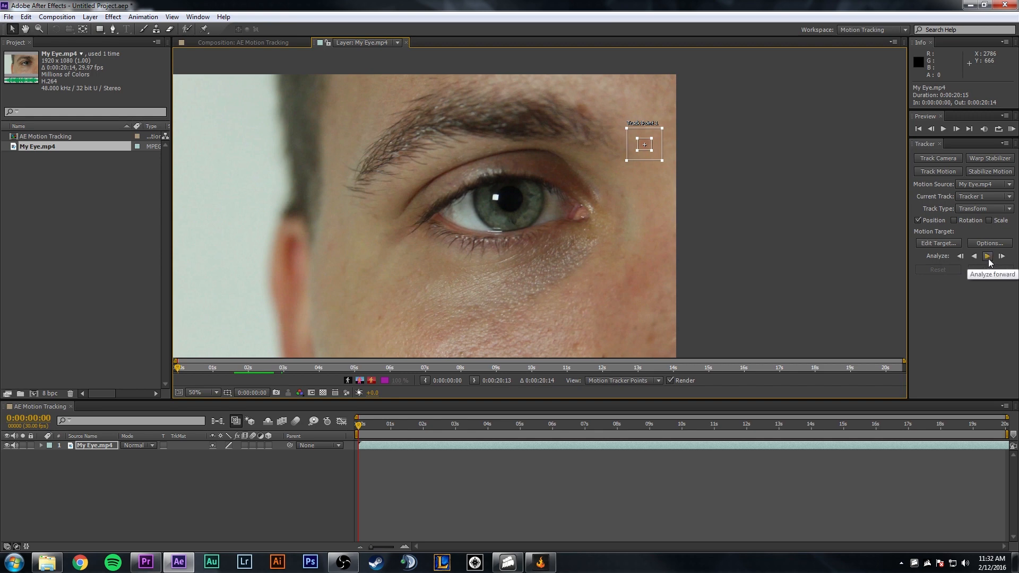
Step: Analyze the track point forward through the whole My Eye.mp4 clip
{"action": "left_click", "coordinate": [987, 256]}
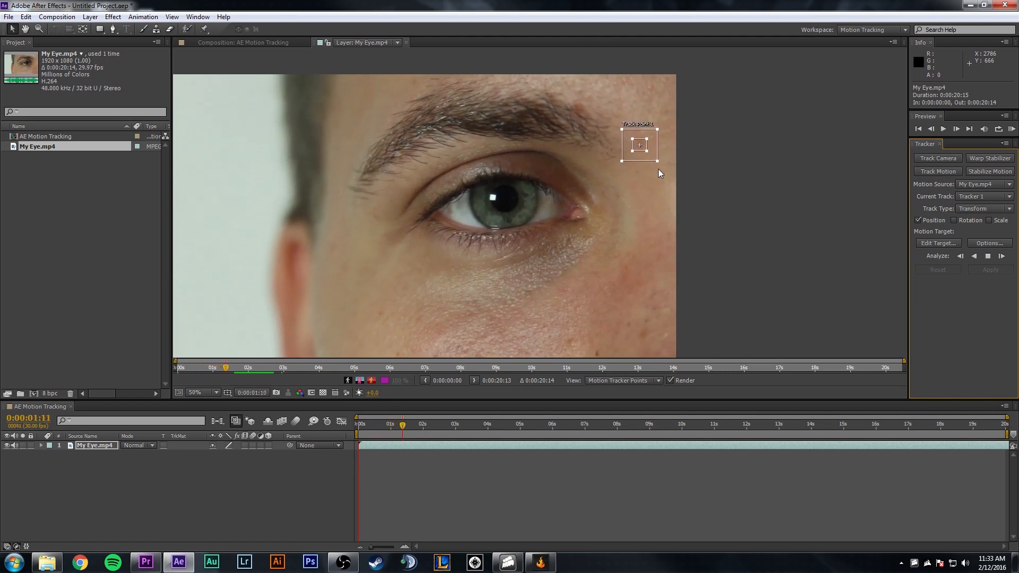
{"action": "left_click", "coordinate": [1004, 256]}
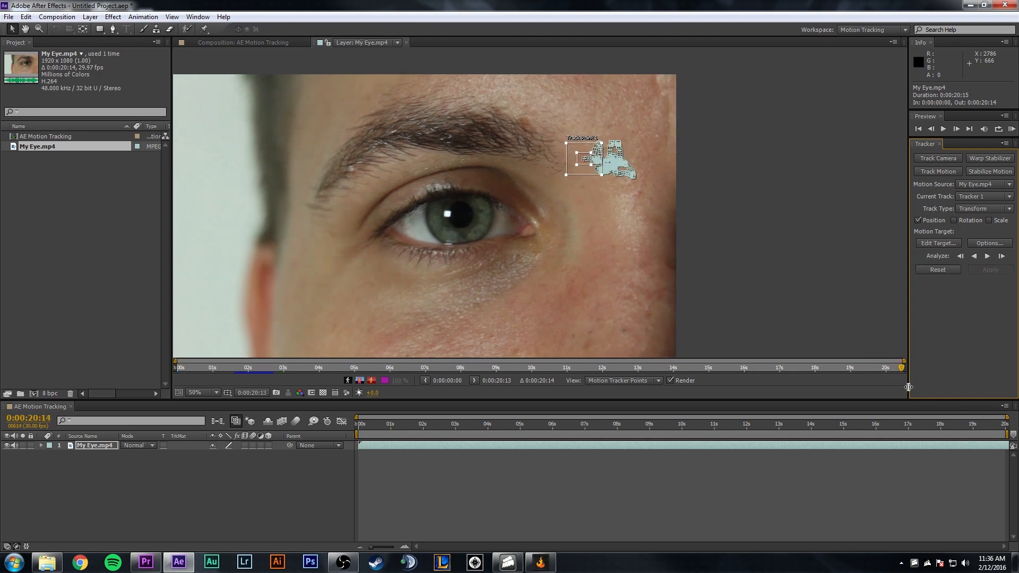
{"action": "mouse_move", "coordinate": [902, 384]}
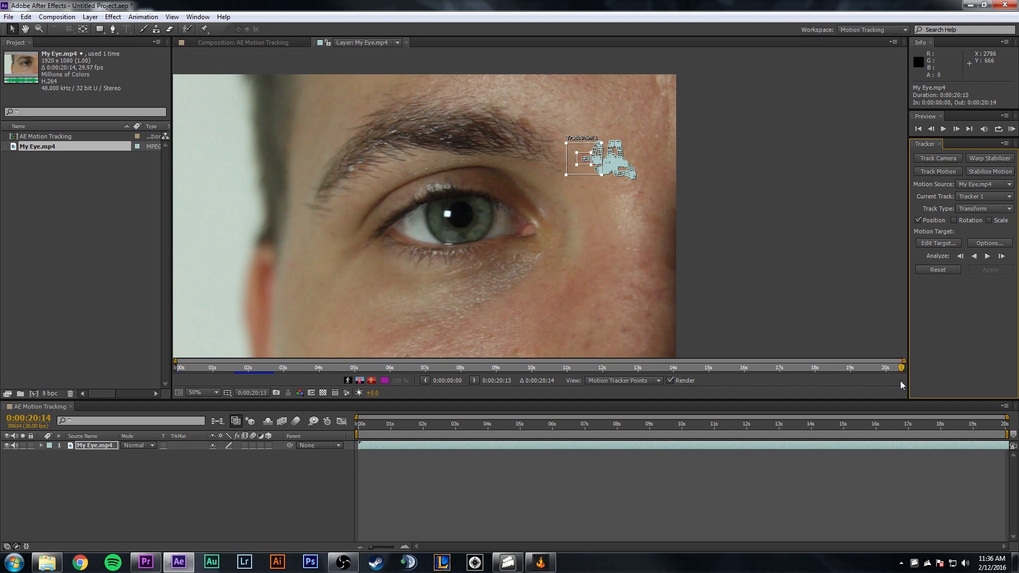
{"action": "mouse_move", "coordinate": [608, 217]}
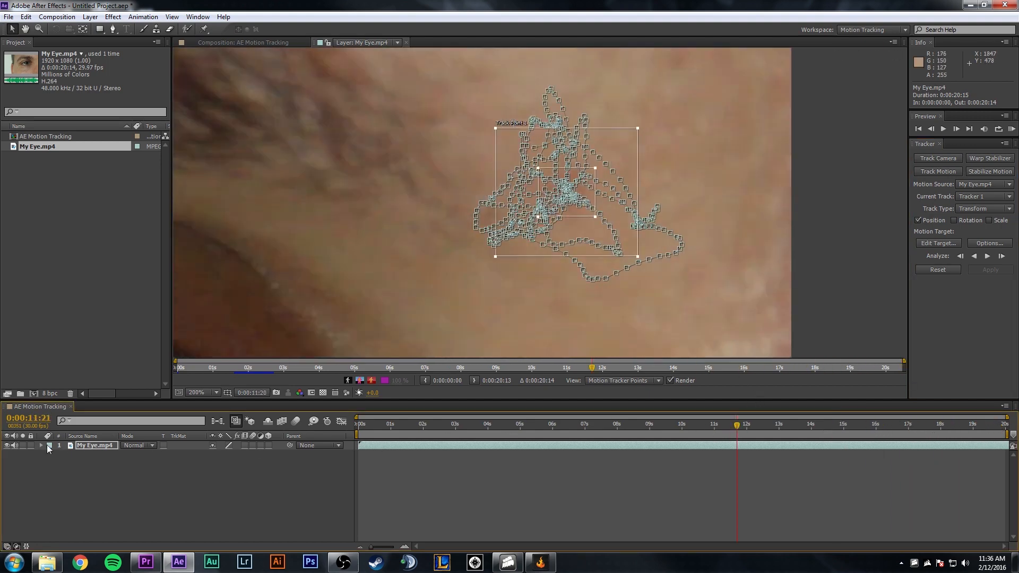
Step: Twirl open the clip's Motion Trackers > Tracker 1 > Track Point 1 to inspect, then collapse
{"action": "left_click", "coordinate": [41, 444]}
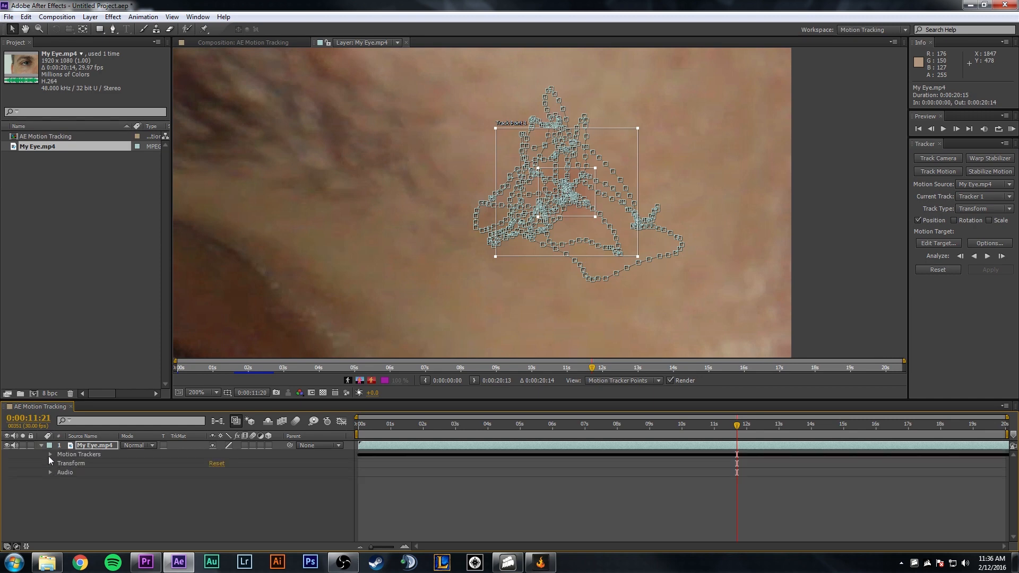
{"action": "left_click", "coordinate": [51, 455]}
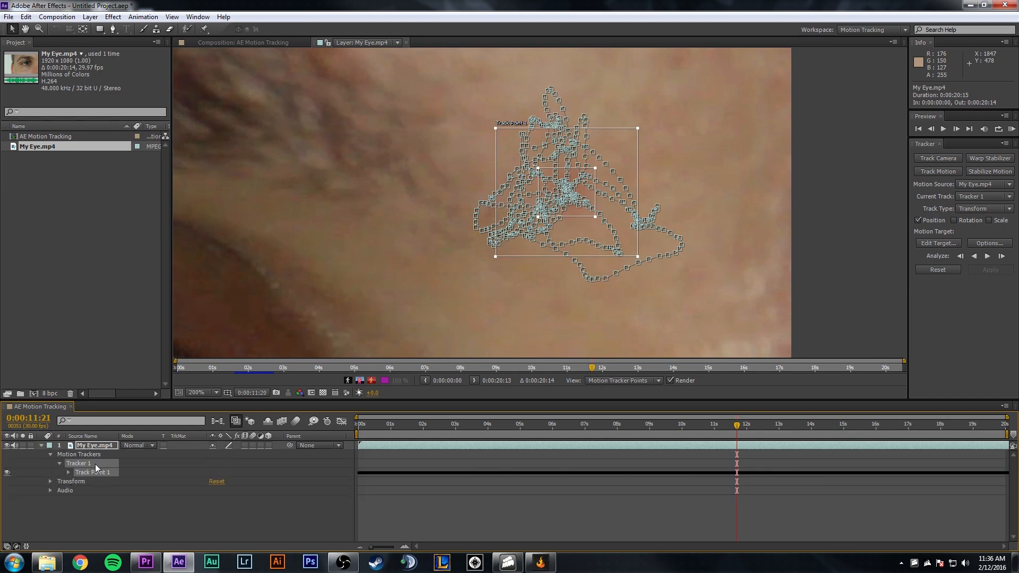
{"action": "left_click", "coordinate": [68, 471]}
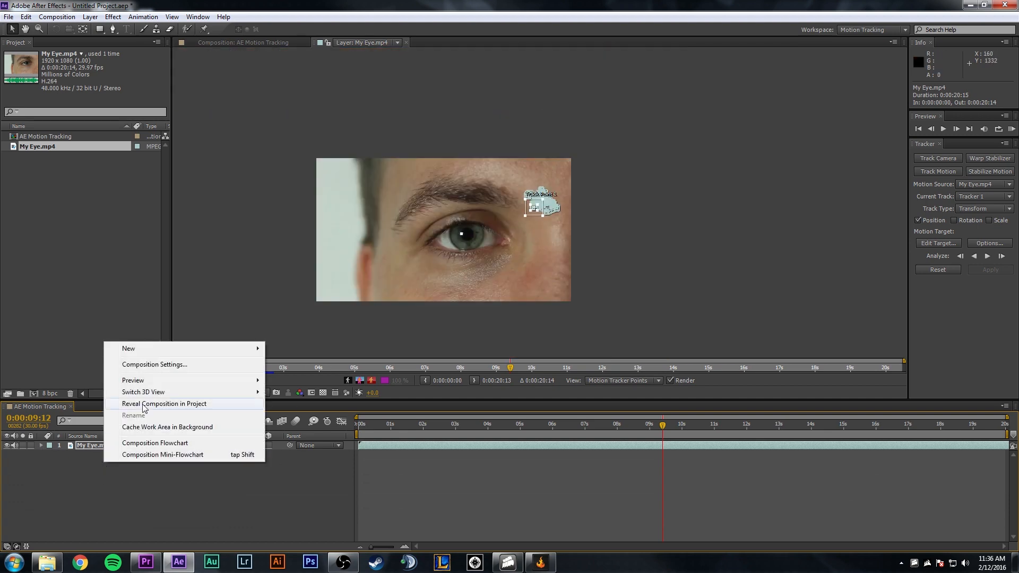
{"action": "mouse_move", "coordinate": [129, 348]}
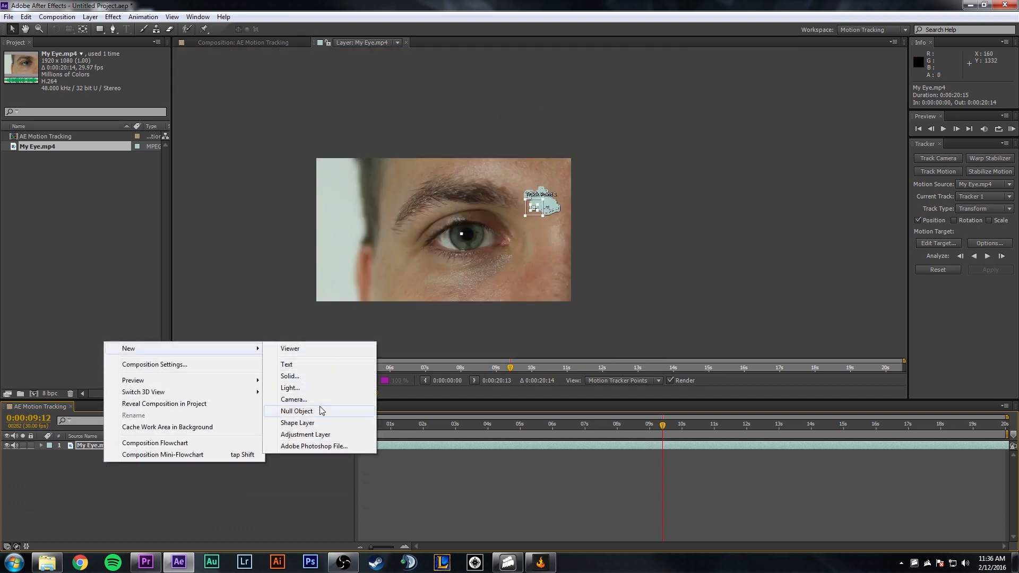
Step: Add a null object above the eye clip and rename it 'TRACKER DATA'
{"action": "left_click", "coordinate": [297, 411]}
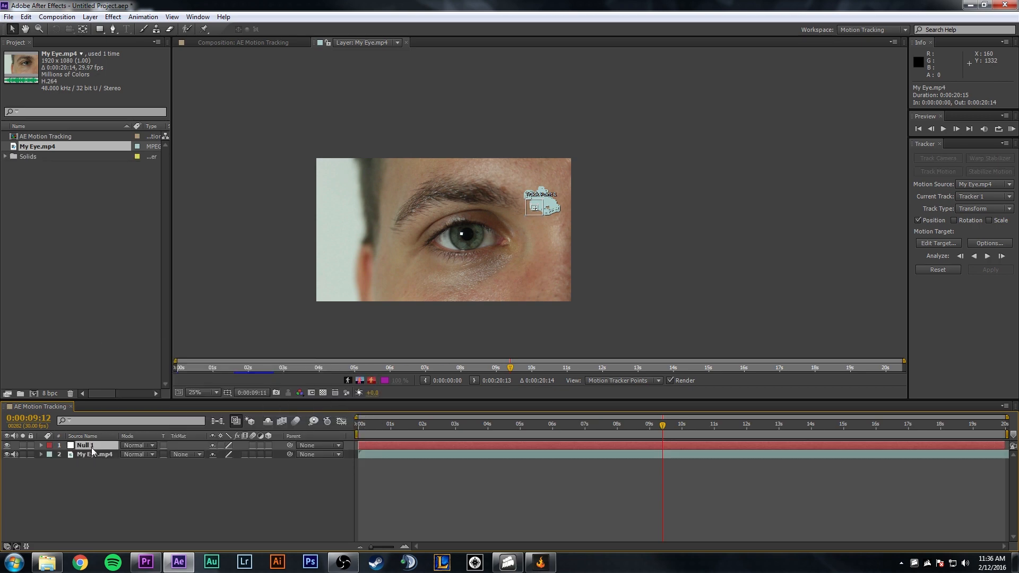
{"action": "right_click", "coordinate": [93, 445]}
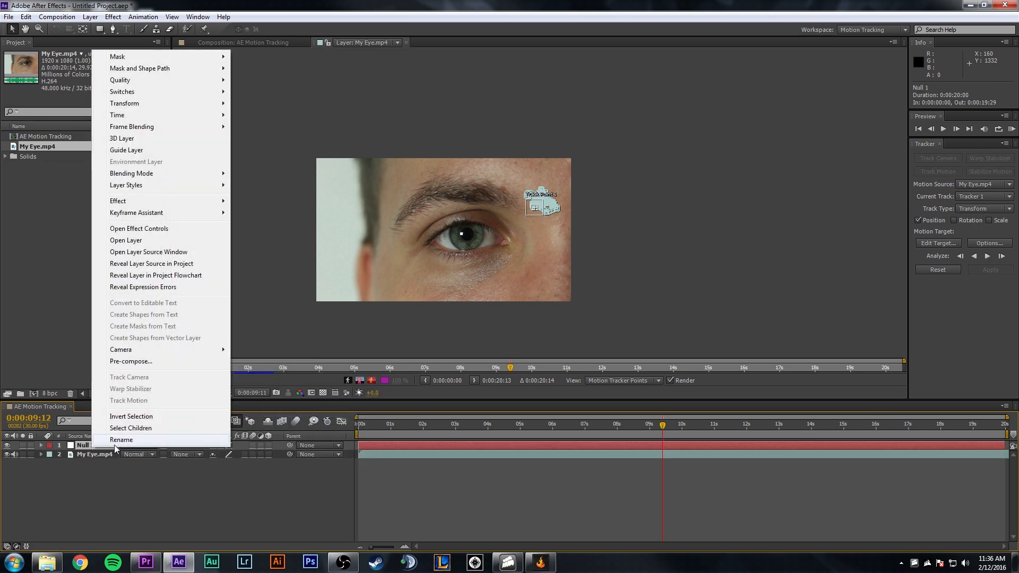
{"action": "left_click", "coordinate": [121, 439]}
{"action": "type", "text": "TRACKER_A"}
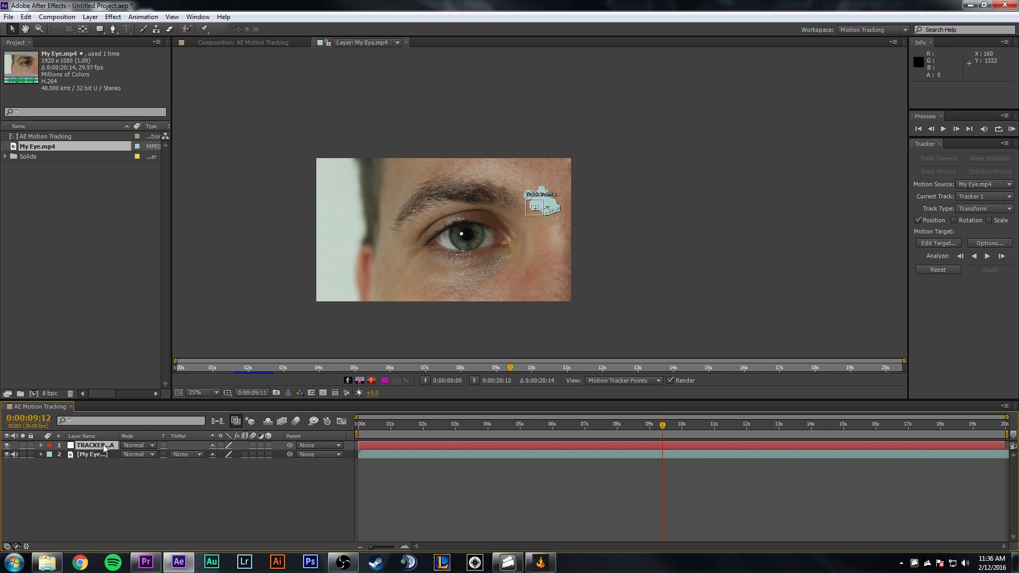
{"action": "left_click", "coordinate": [203, 392]}
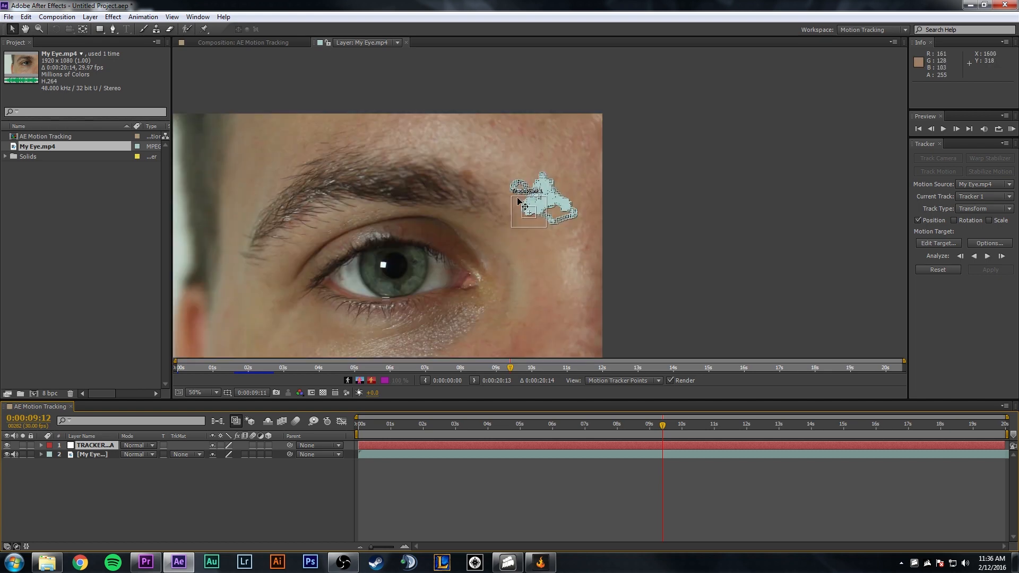
{"action": "mouse_move", "coordinate": [725, 210]}
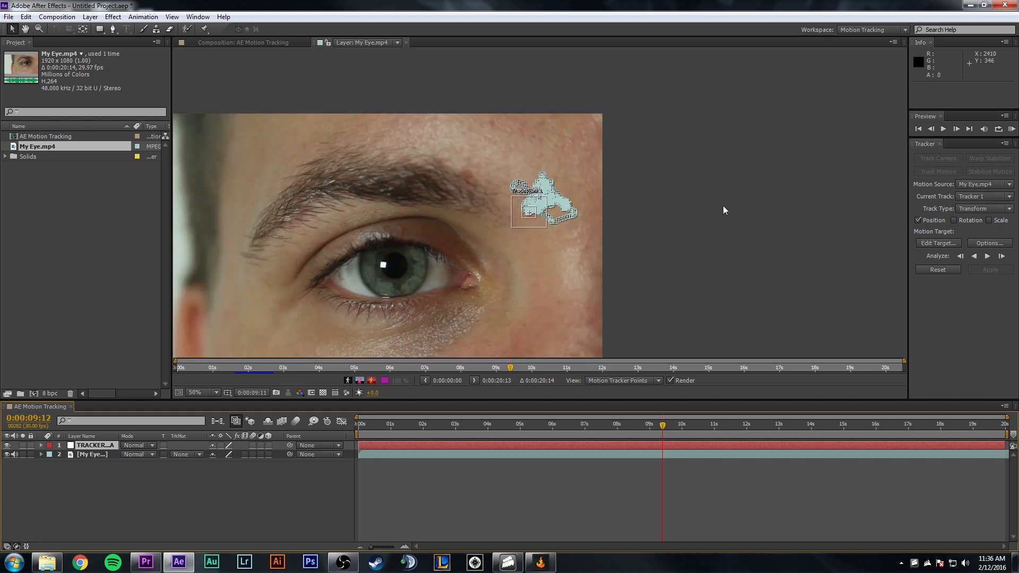
Step: Set TRACKER DATA as Tracker 1's motion target via Edit Target
{"action": "left_click", "coordinate": [983, 184]}
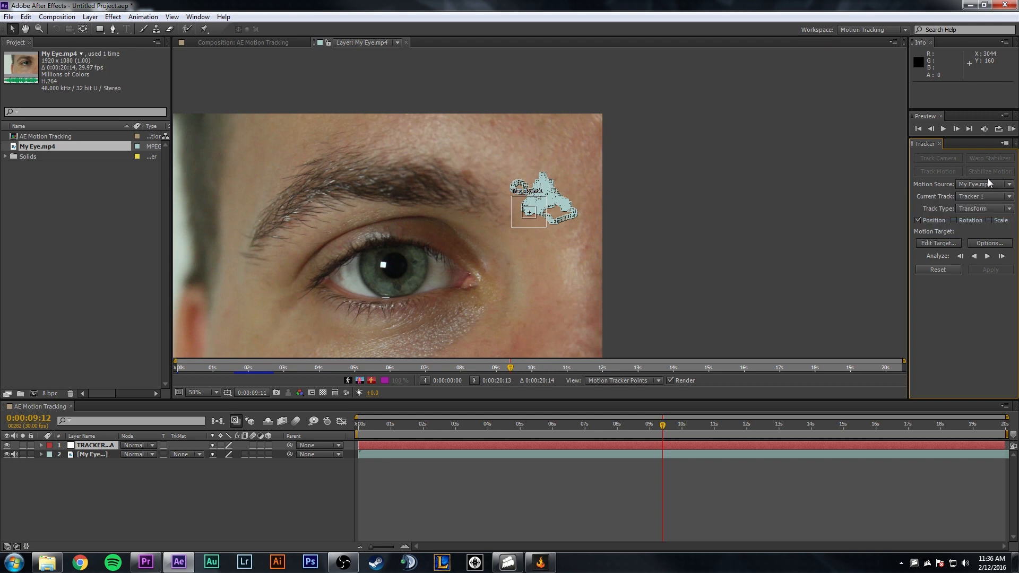
{"action": "left_click", "coordinate": [938, 243]}
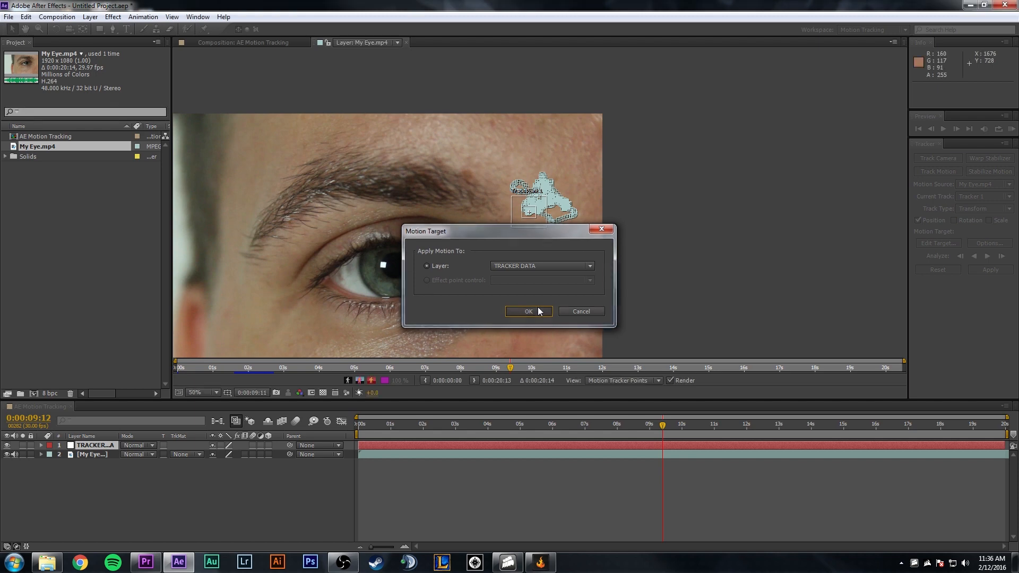
{"action": "left_click", "coordinate": [529, 311]}
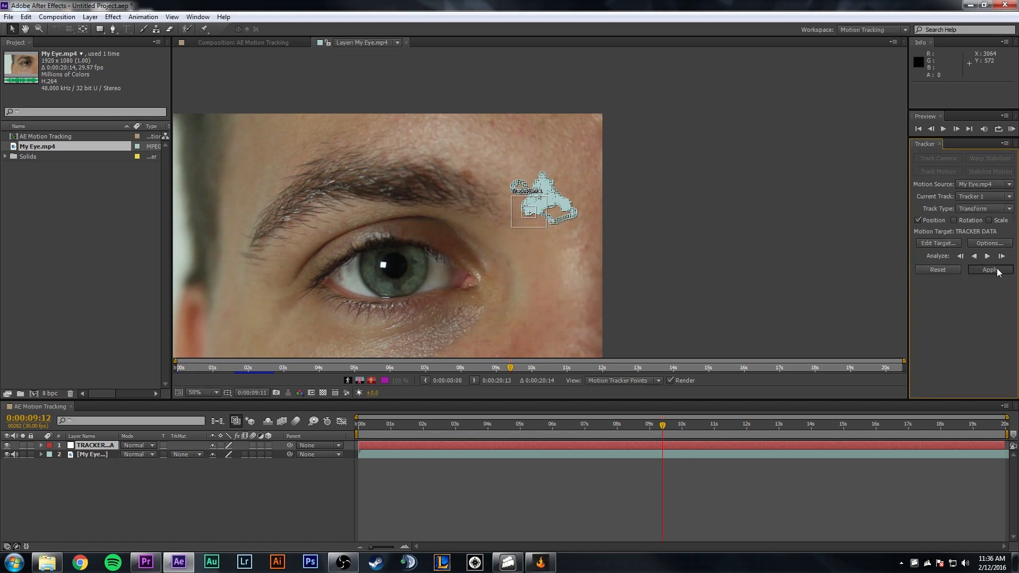
Step: Apply the tracked motion to TRACKER DATA in both X and Y dimensions
{"action": "left_click", "coordinate": [990, 269]}
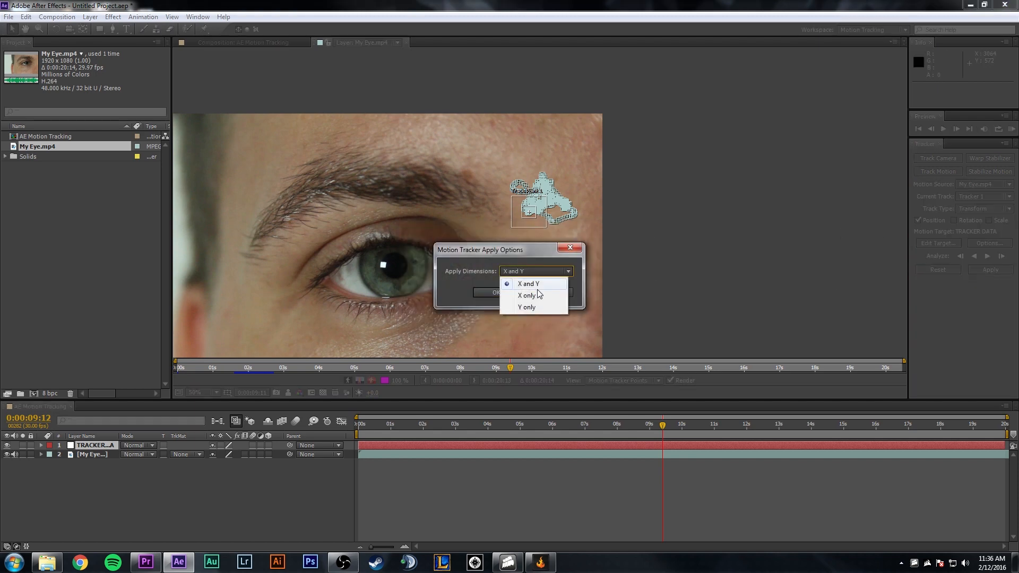
{"action": "left_click", "coordinate": [528, 283]}
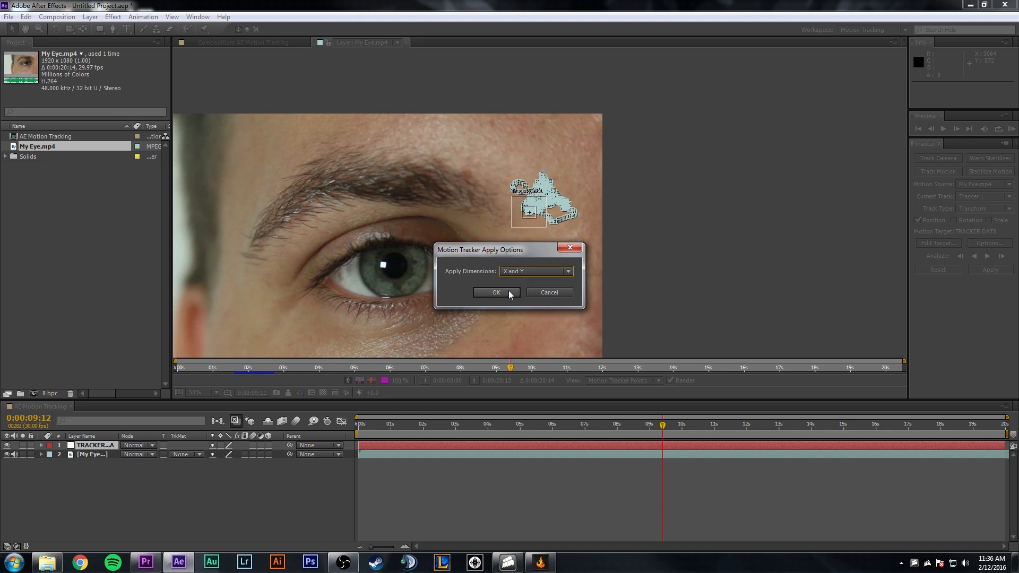
{"action": "left_click", "coordinate": [497, 292]}
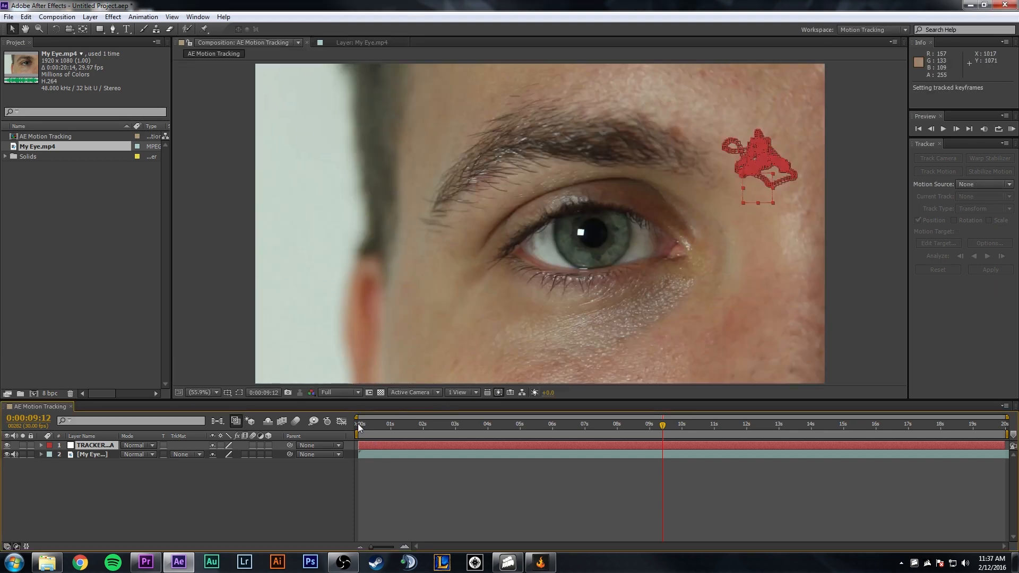
{"action": "left_click", "coordinate": [357, 425]}
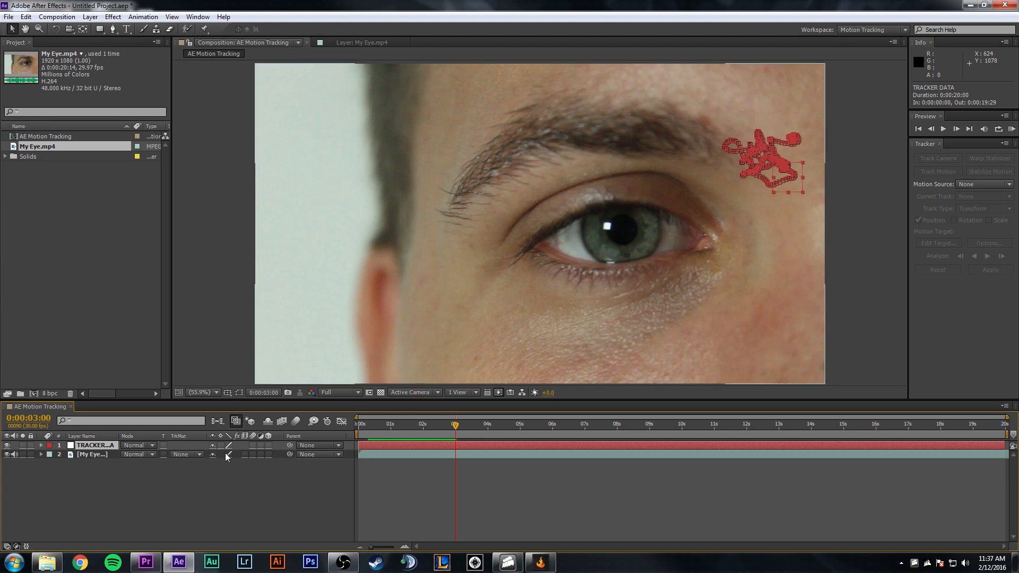
{"action": "mouse_move", "coordinate": [124, 456]}
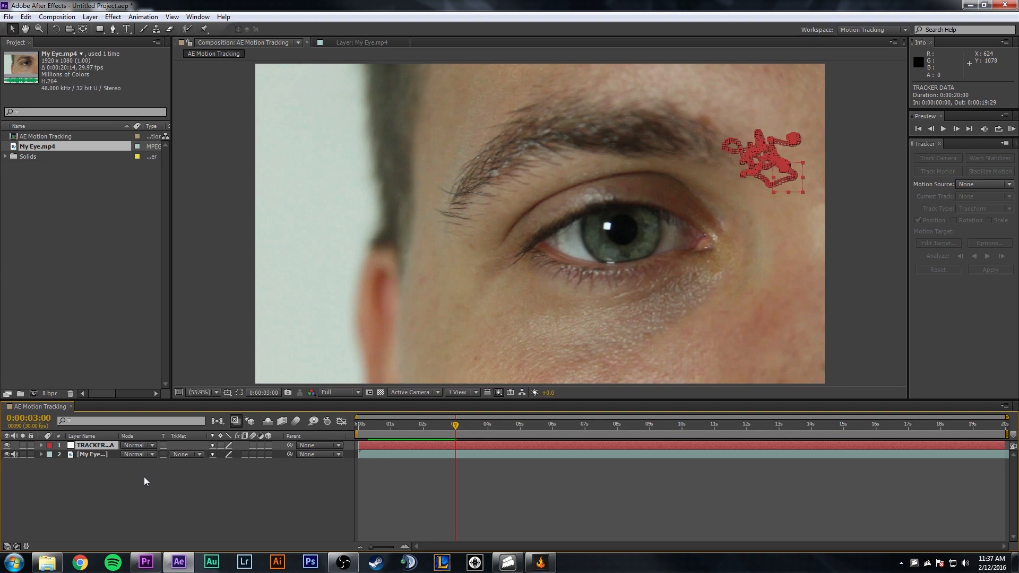
{"action": "mouse_move", "coordinate": [98, 190]}
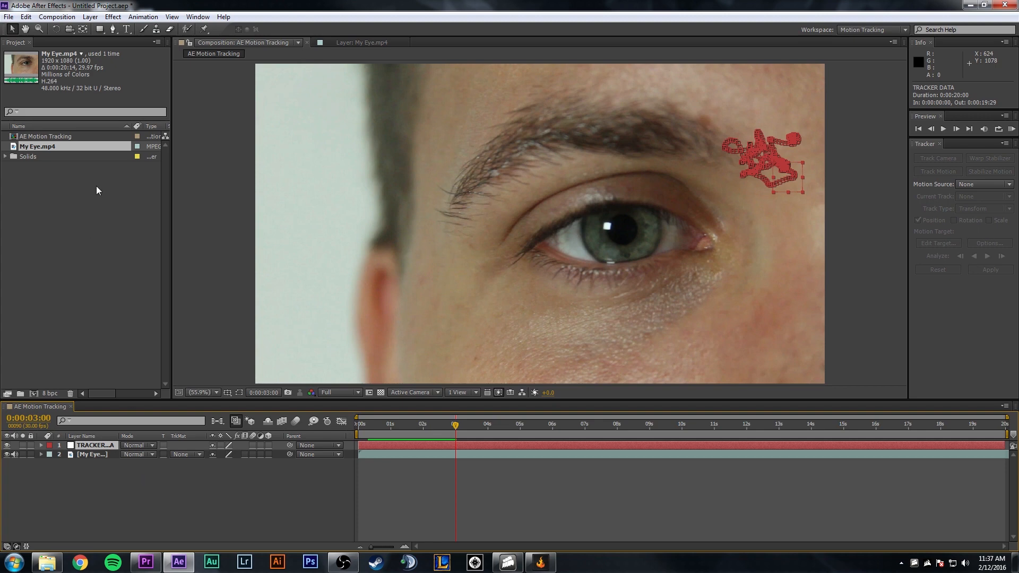
{"action": "mouse_move", "coordinate": [125, 31]}
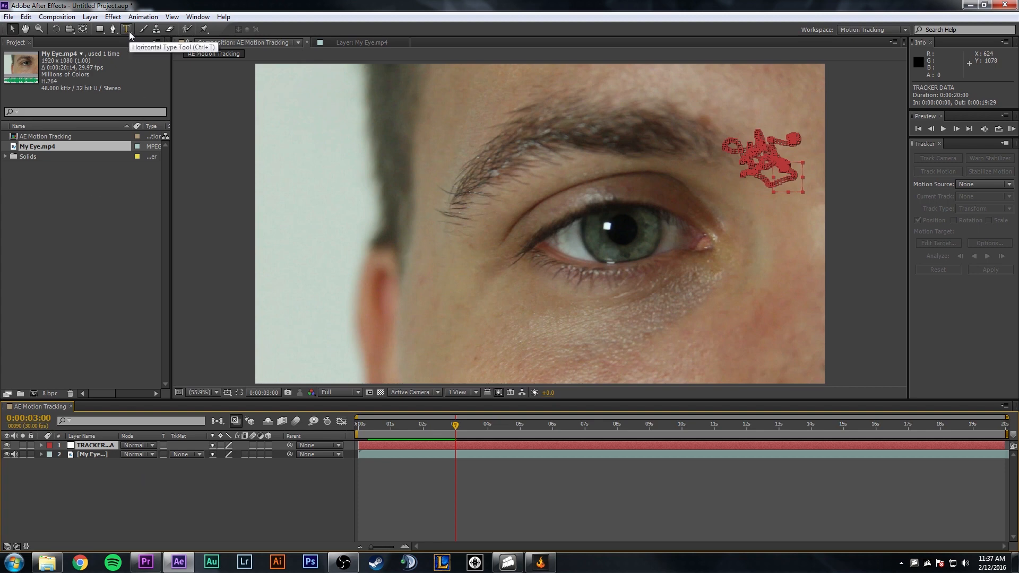
Step: Add a text layer reading 'MY EYE' over the eye clip with the Horizontal Type Tool
{"action": "left_click", "coordinate": [127, 31]}
{"action": "type", "text": "M"}
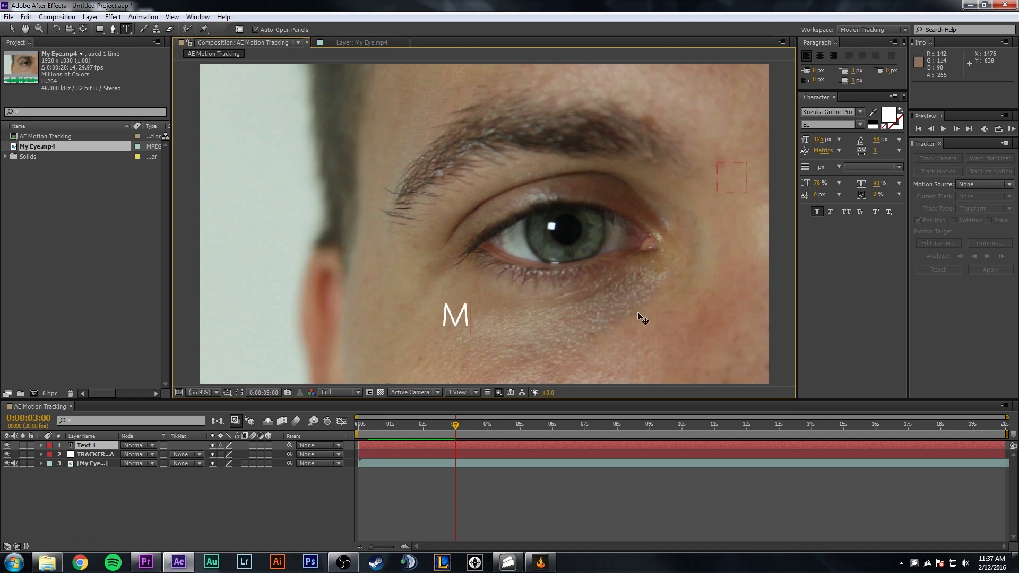
{"action": "type", "text": "Y EYE"}
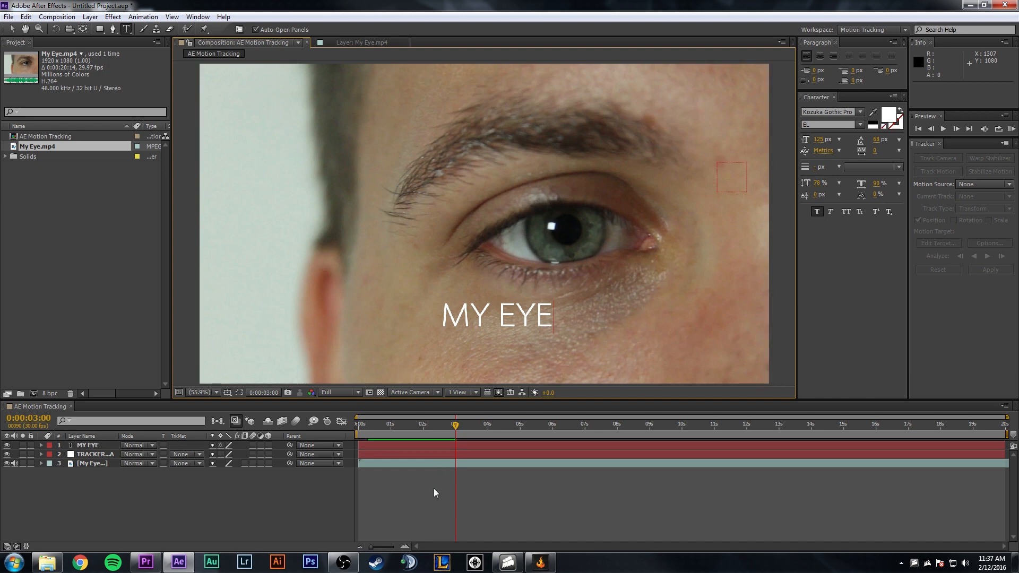
{"action": "left_click", "coordinate": [87, 445]}
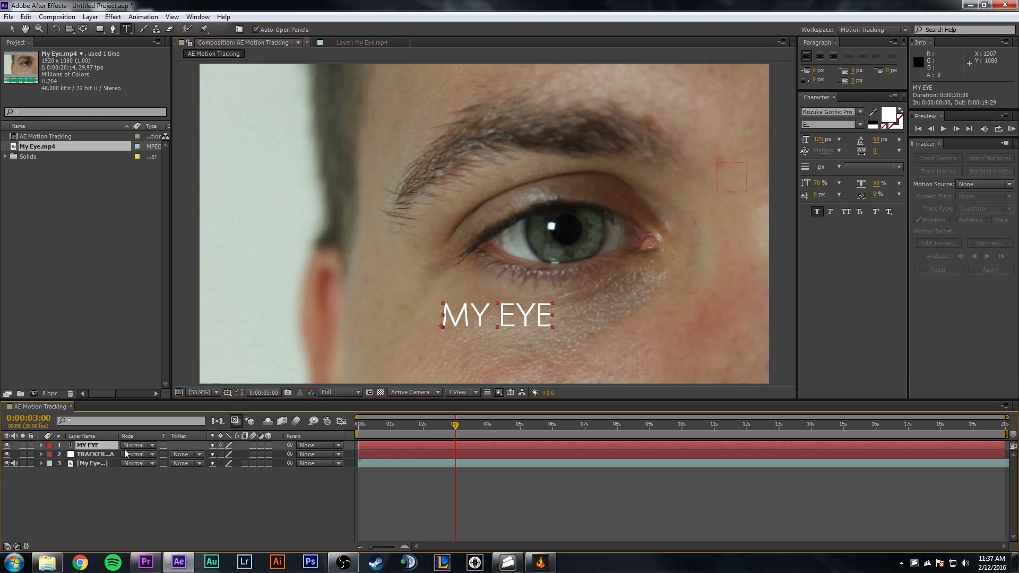
{"action": "mouse_move", "coordinate": [288, 450]}
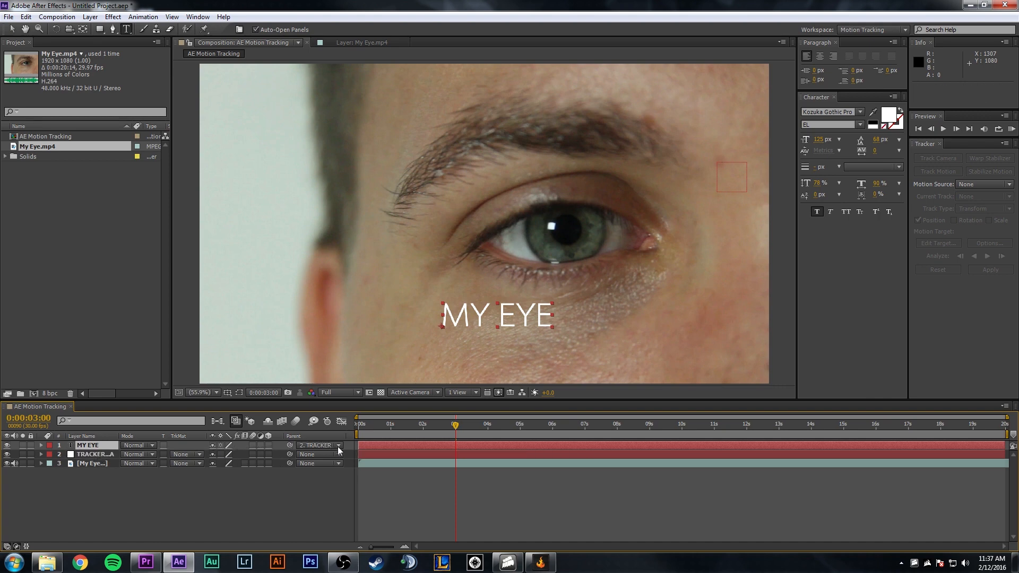
Step: Parent the MY EYE text layer to 2. TRACKER DATA so it follows the tracked motion
{"action": "left_click", "coordinate": [338, 444]}
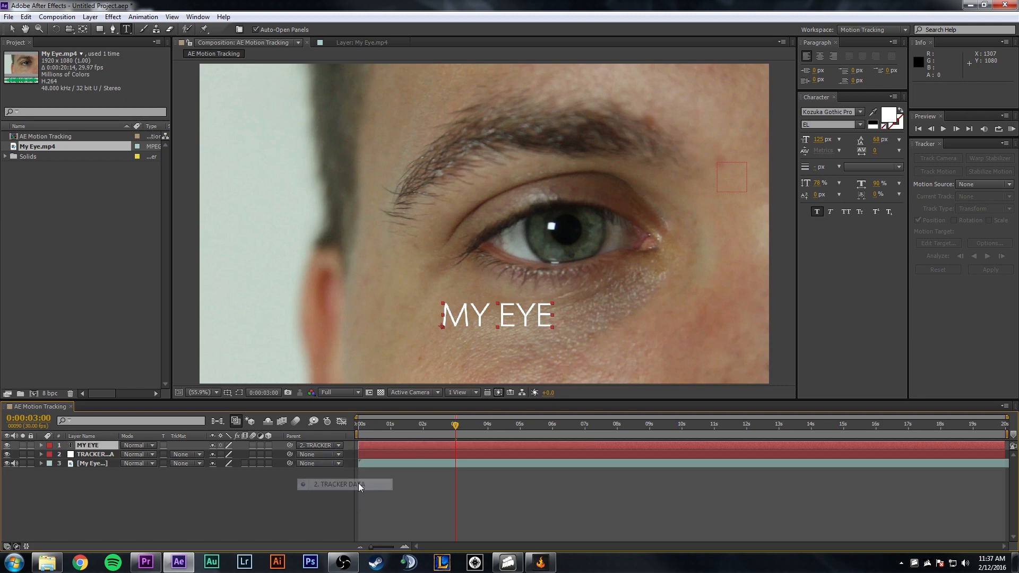
{"action": "mouse_move", "coordinate": [452, 431]}
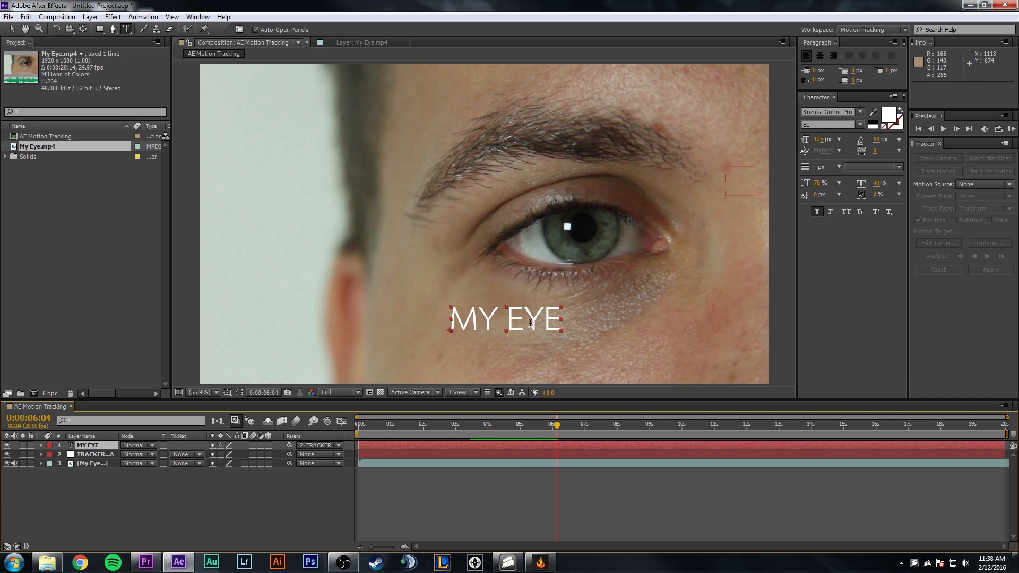
Step: Move the MY EYE text to the upper left, fill it black (000000) and preview the tracking
{"action": "left_click_drag", "start_coordinate": [503, 318], "coordinate": [266, 162]}
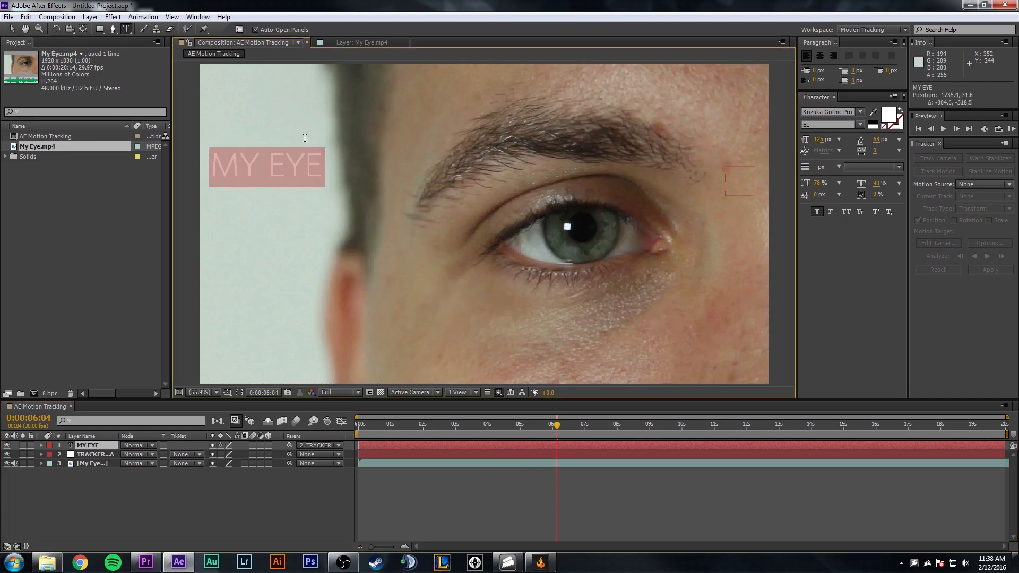
{"action": "left_click", "coordinate": [889, 119]}
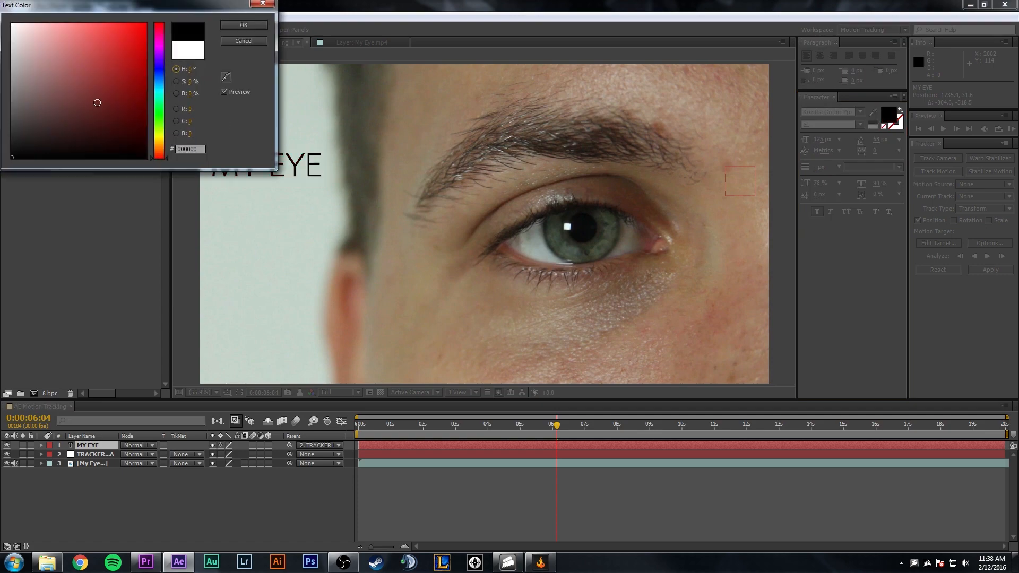
{"action": "left_click", "coordinate": [243, 25]}
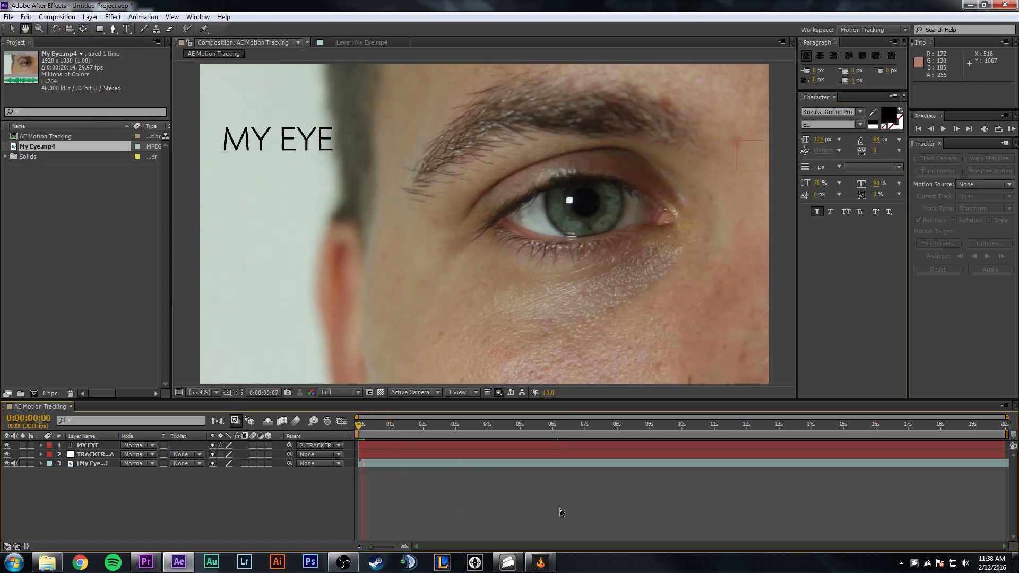
{"action": "left_click", "coordinate": [942, 128]}
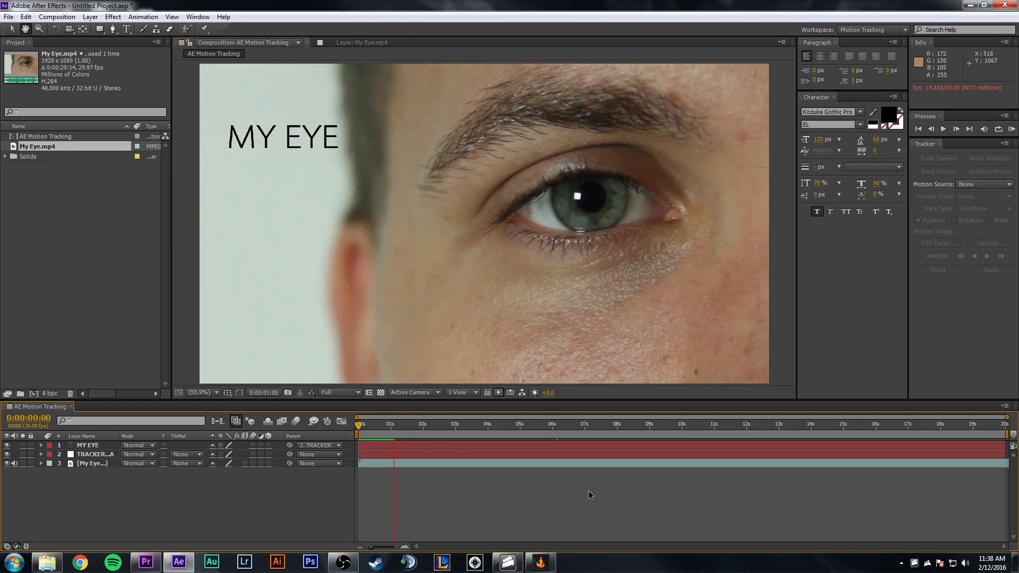